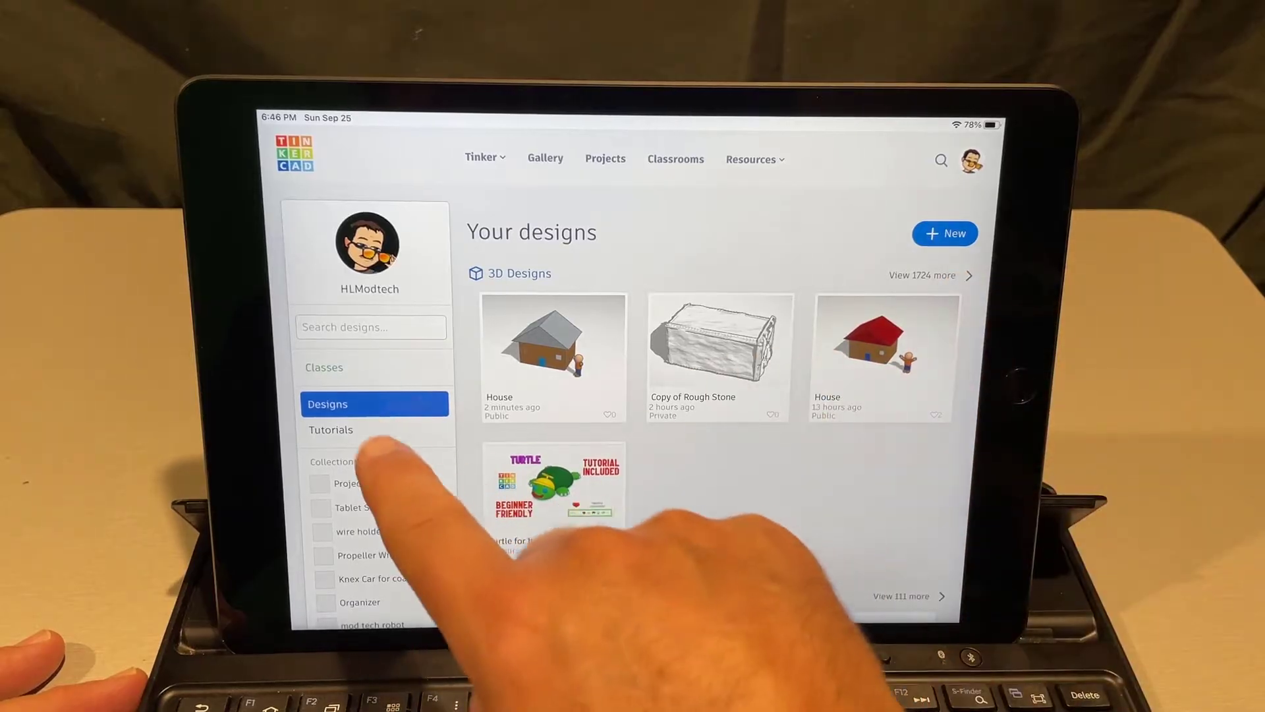
# - Choose New > 3D Design on the dashboard to get an empty workplane
pyautogui.click(945, 233)
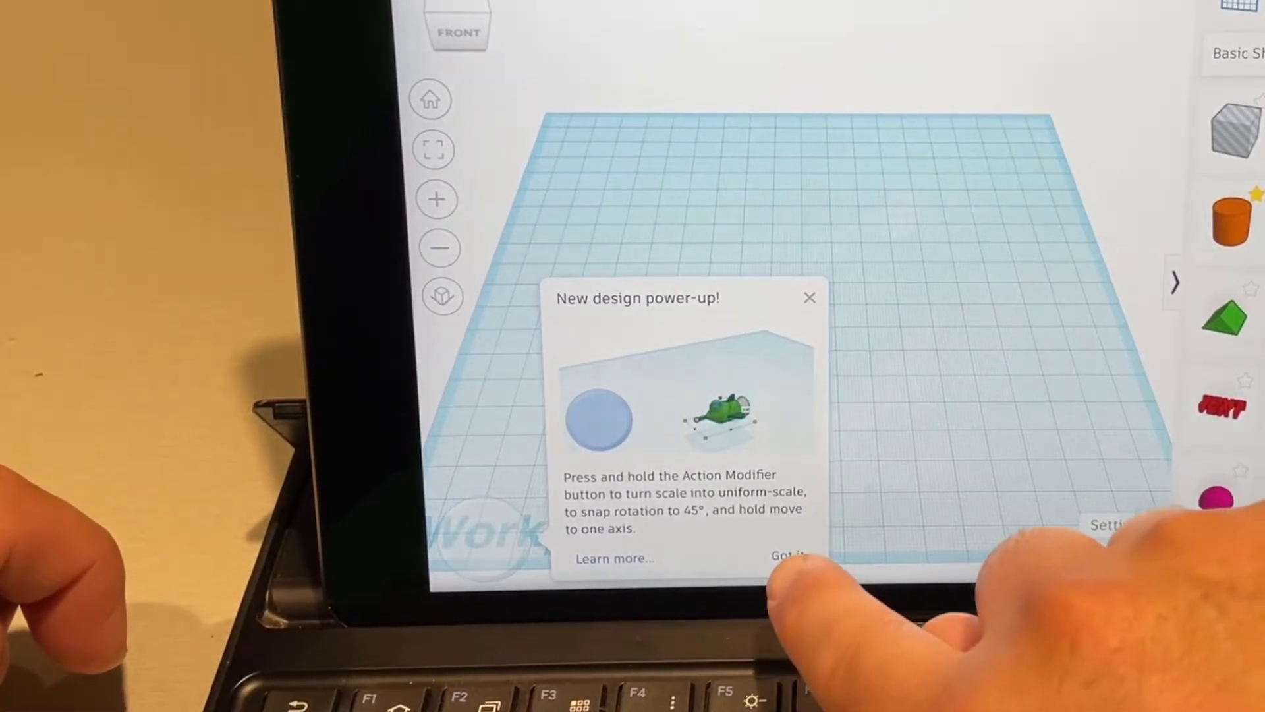
# - Dismiss the tip and size the half sphere to 80 x 60 mm, 15 mm tall
pyautogui.click(787, 557)
pyautogui.write('8')
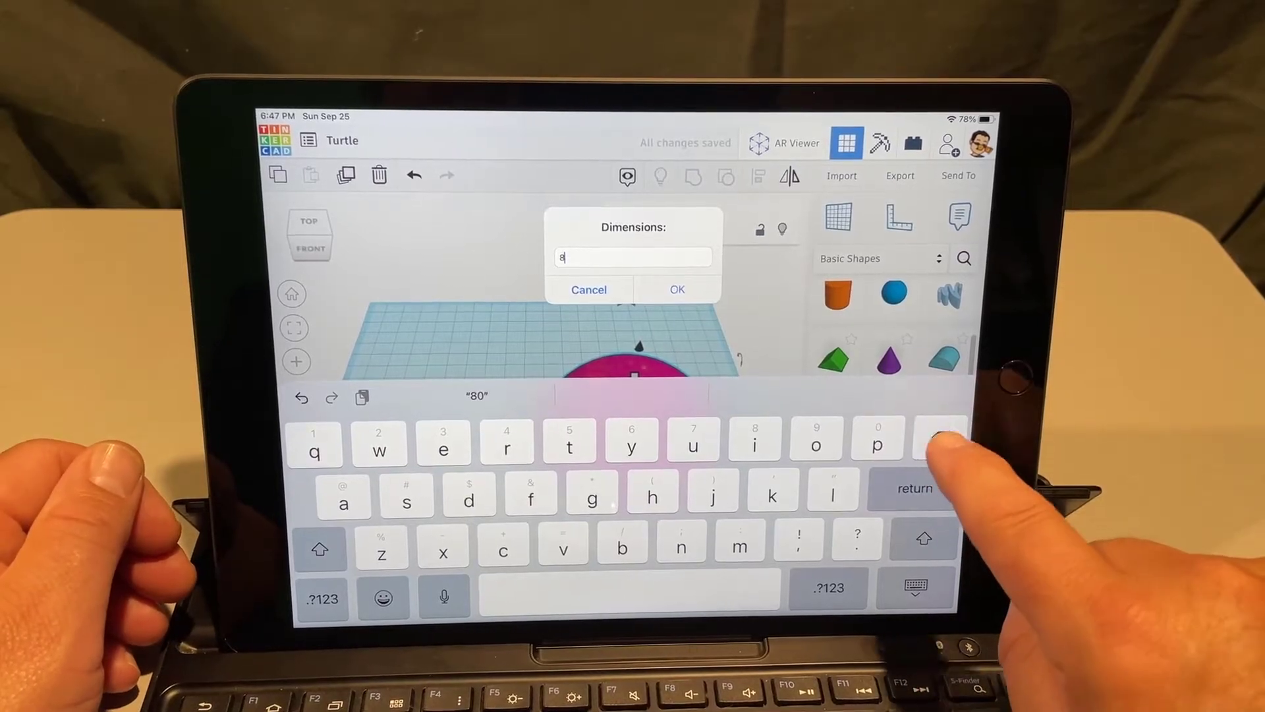
pyautogui.click(938, 437)
pyautogui.write('60')
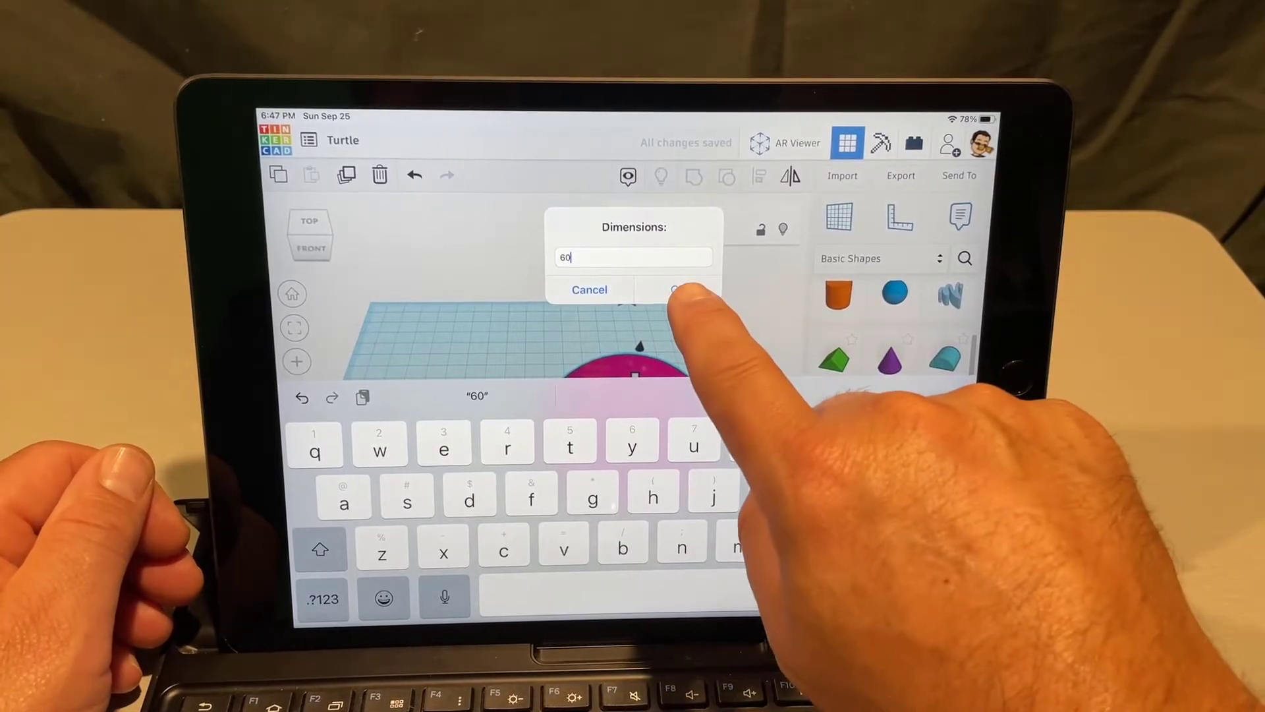
pyautogui.click(678, 289)
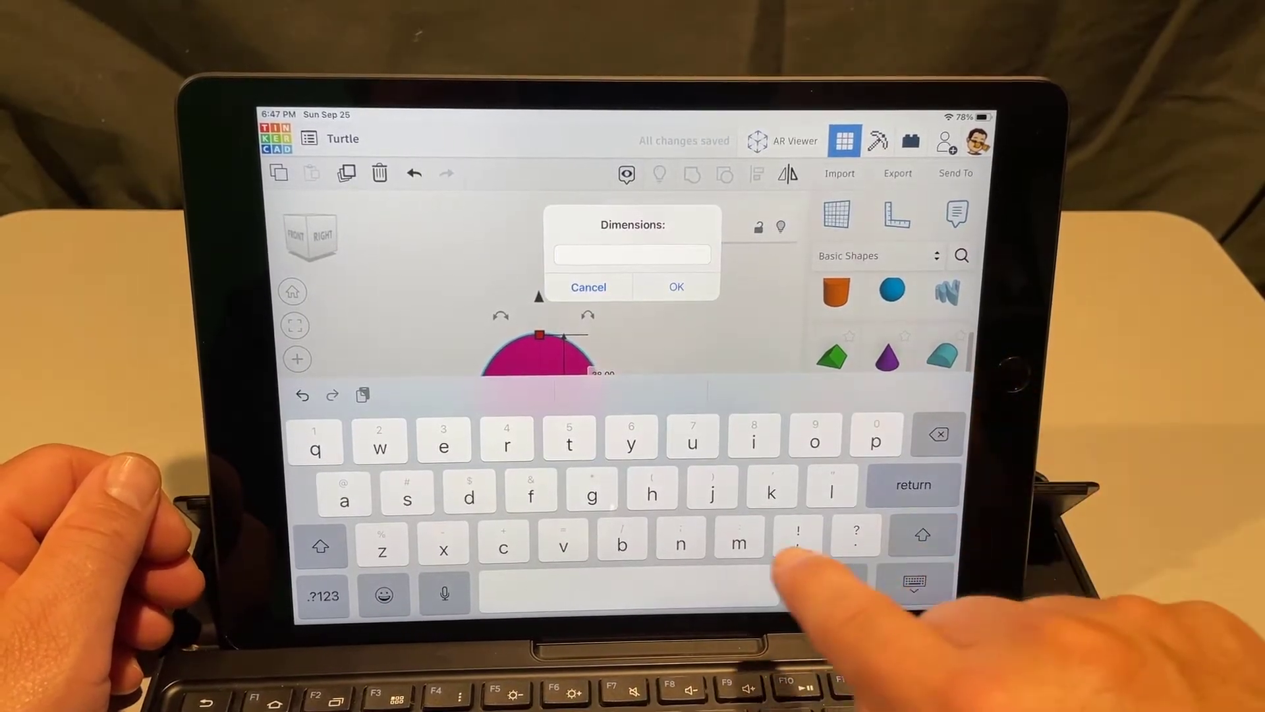
pyautogui.write('15')
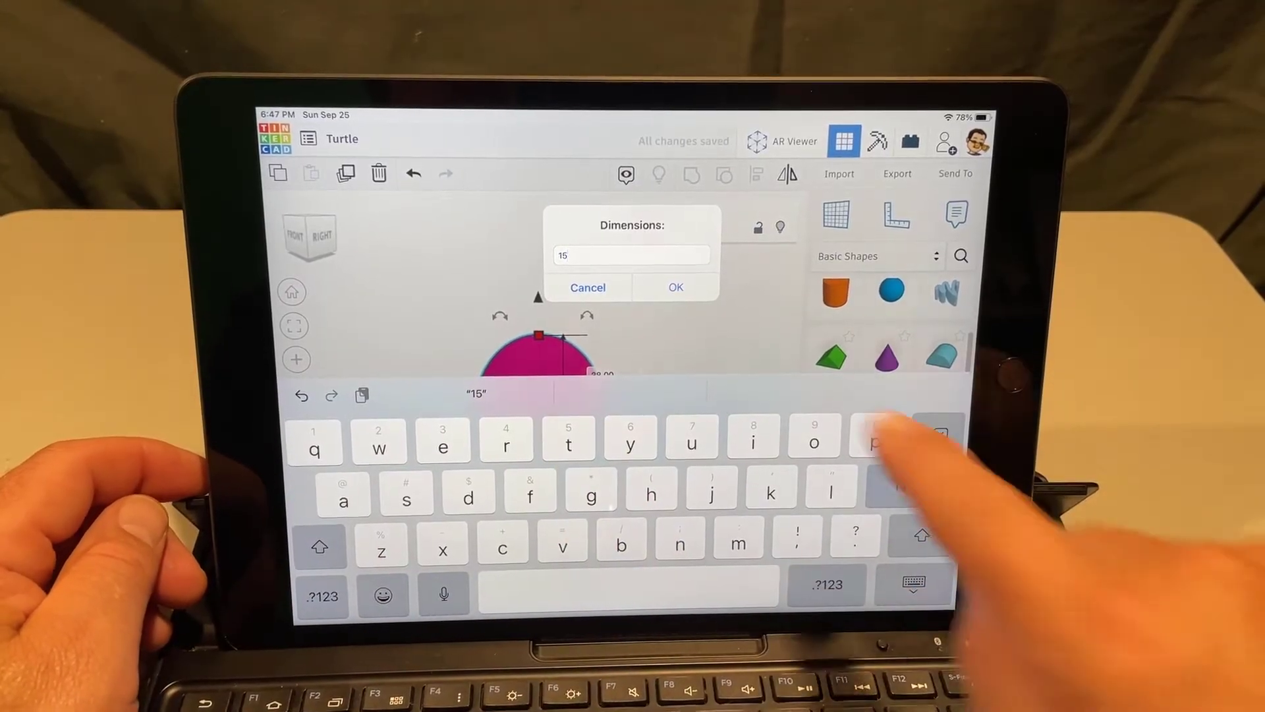
pyautogui.click(675, 287)
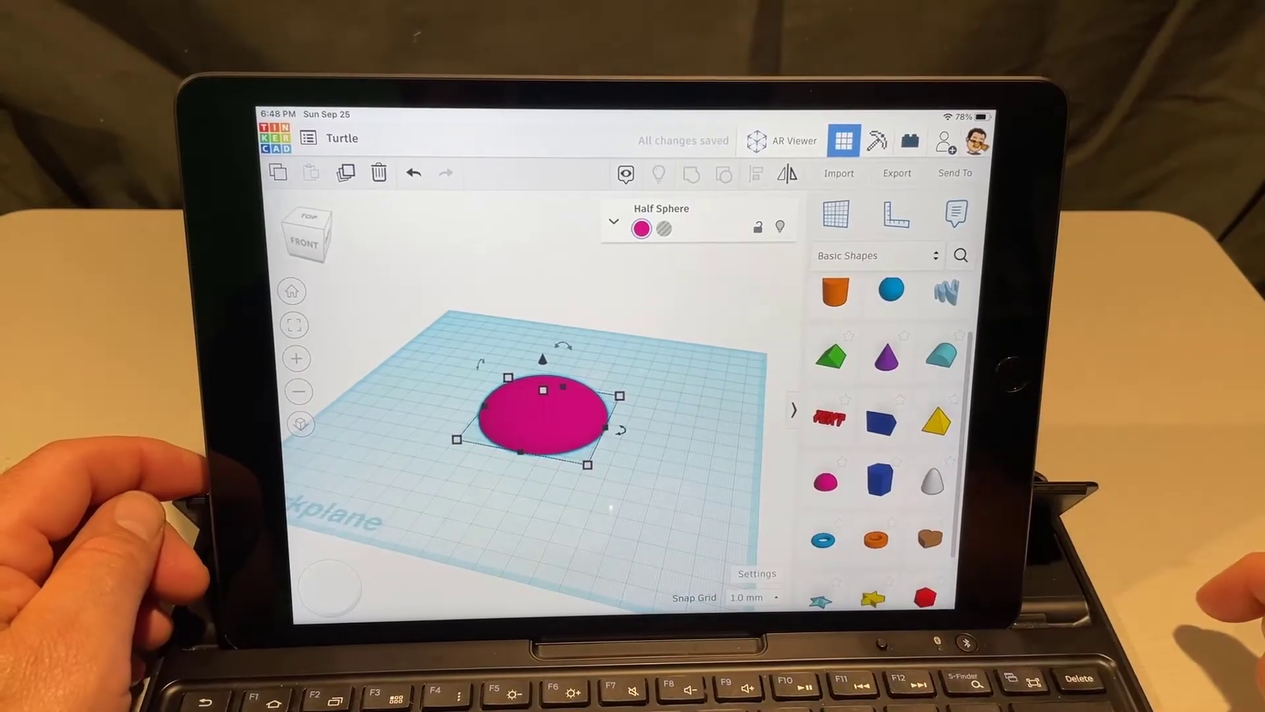
# - Recolor the flattened dome green, brightened to custom hex 39d483
pyautogui.click(643, 229)
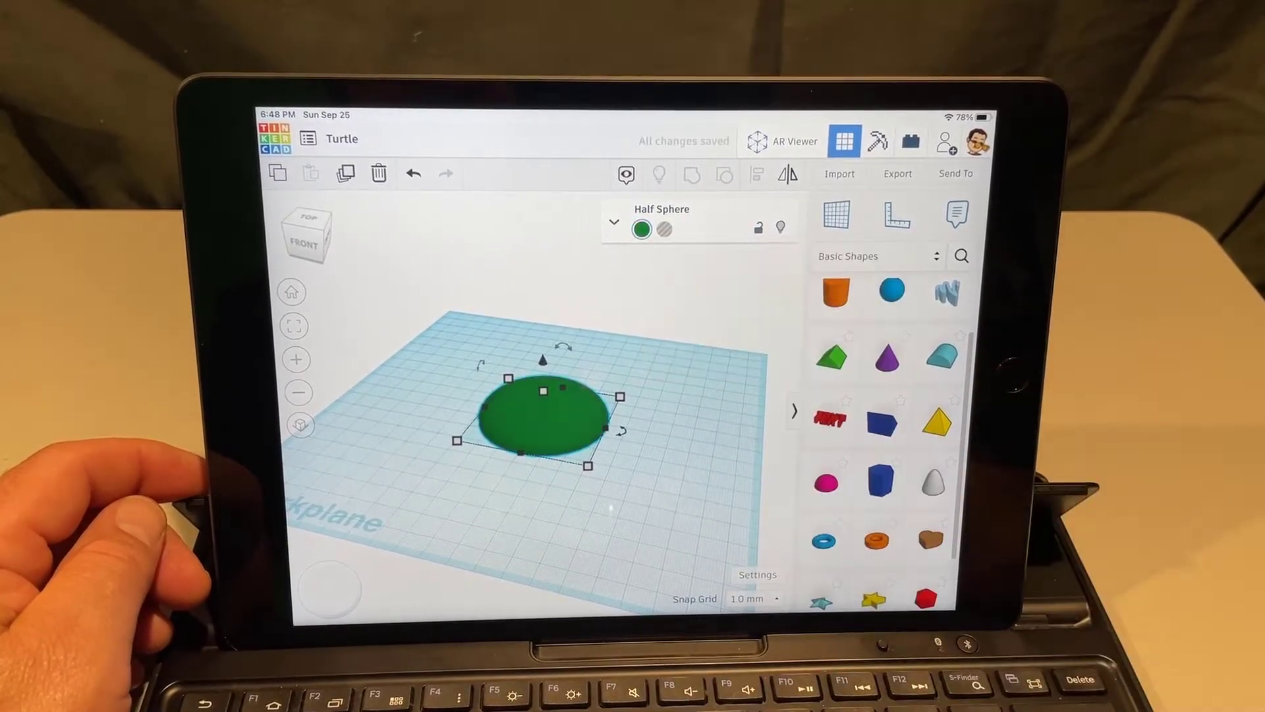
pyautogui.click(641, 229)
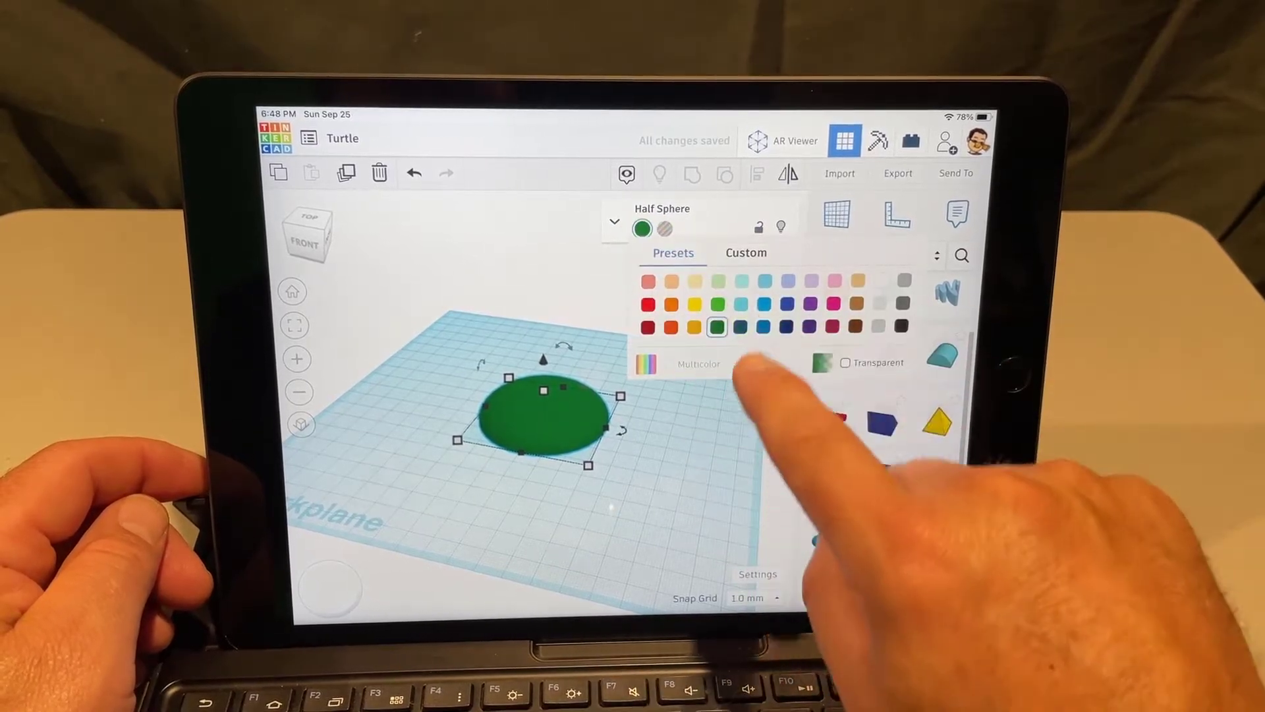
pyautogui.click(745, 253)
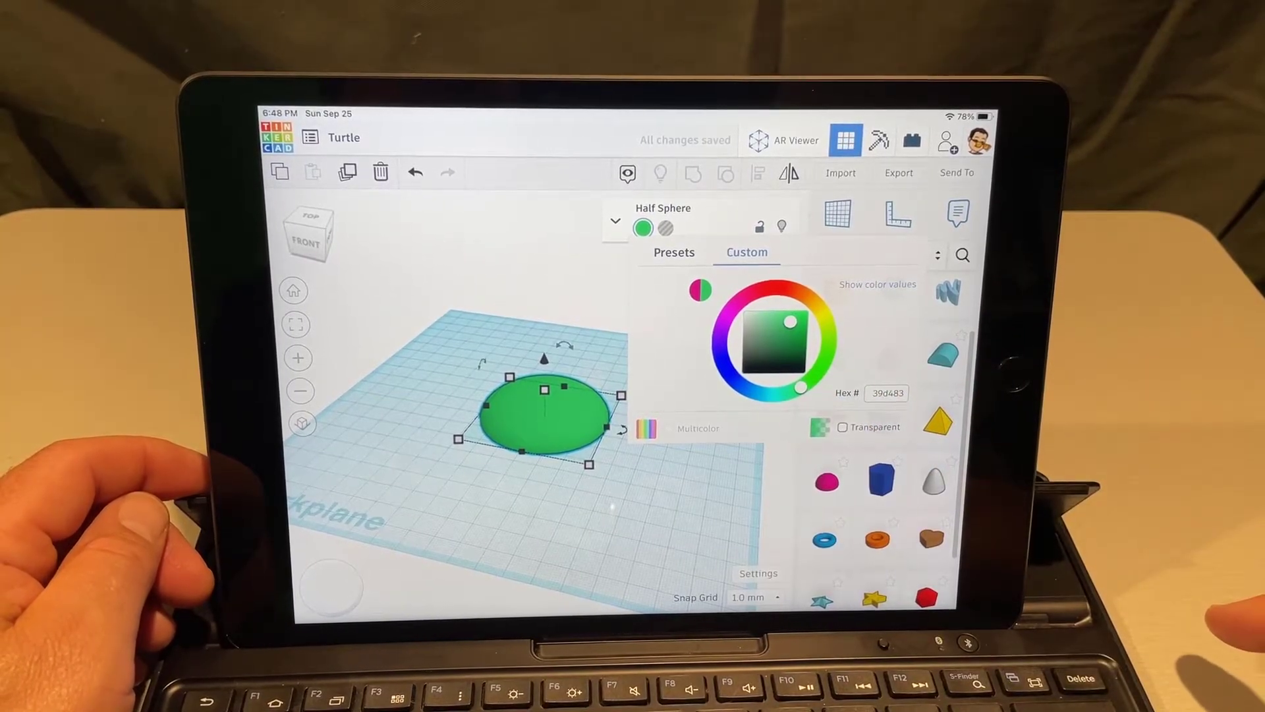
pyautogui.click(888, 392)
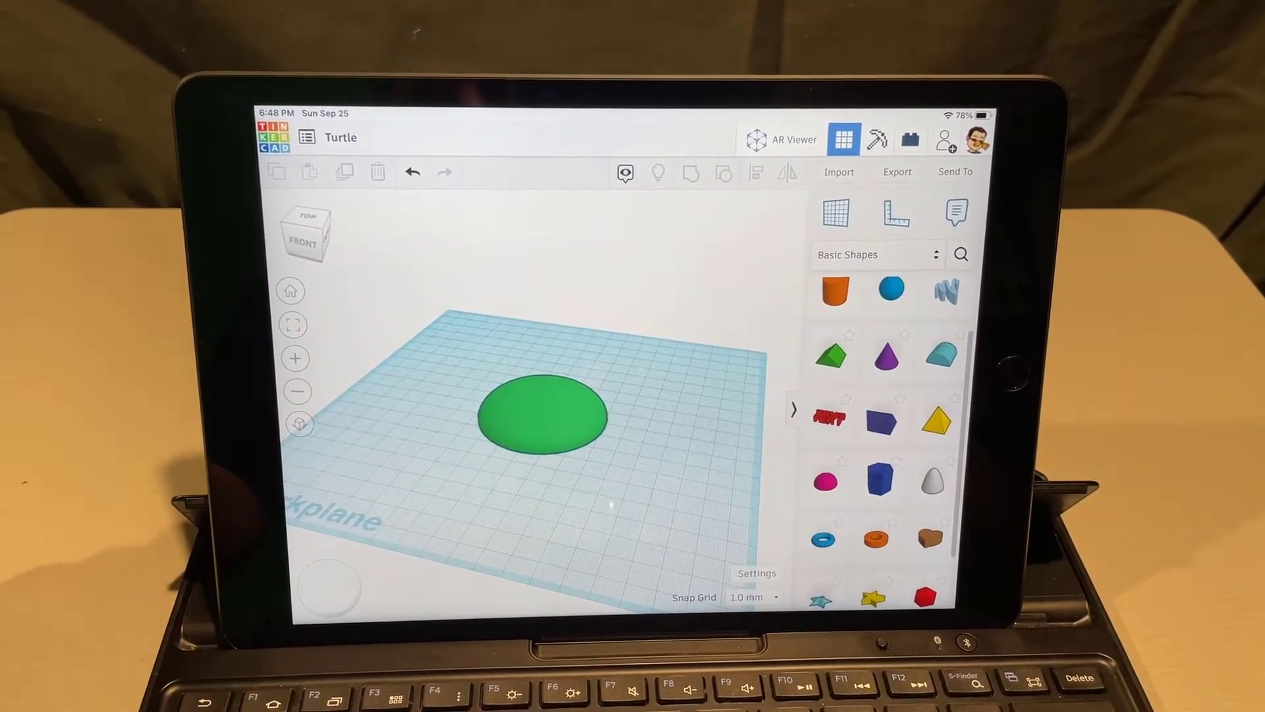
# - Place a second half sphere and select it beside the shell
pyautogui.click(541, 416)
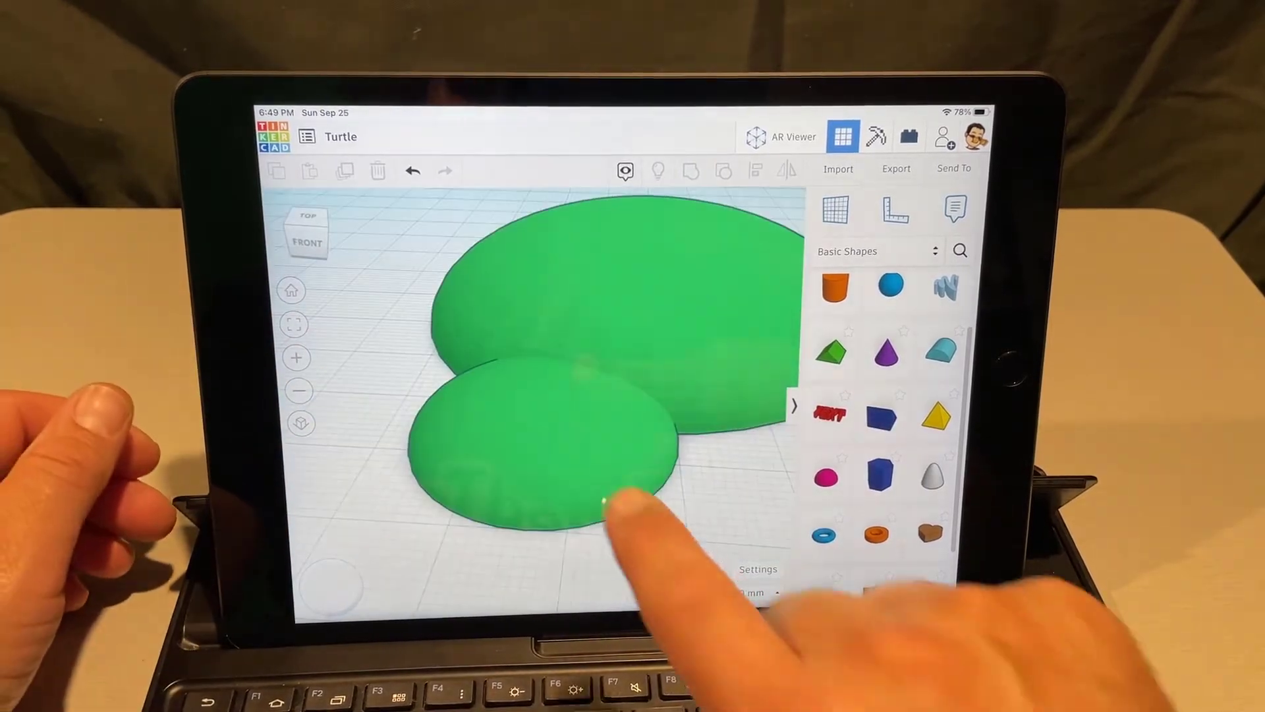
pyautogui.click(533, 436)
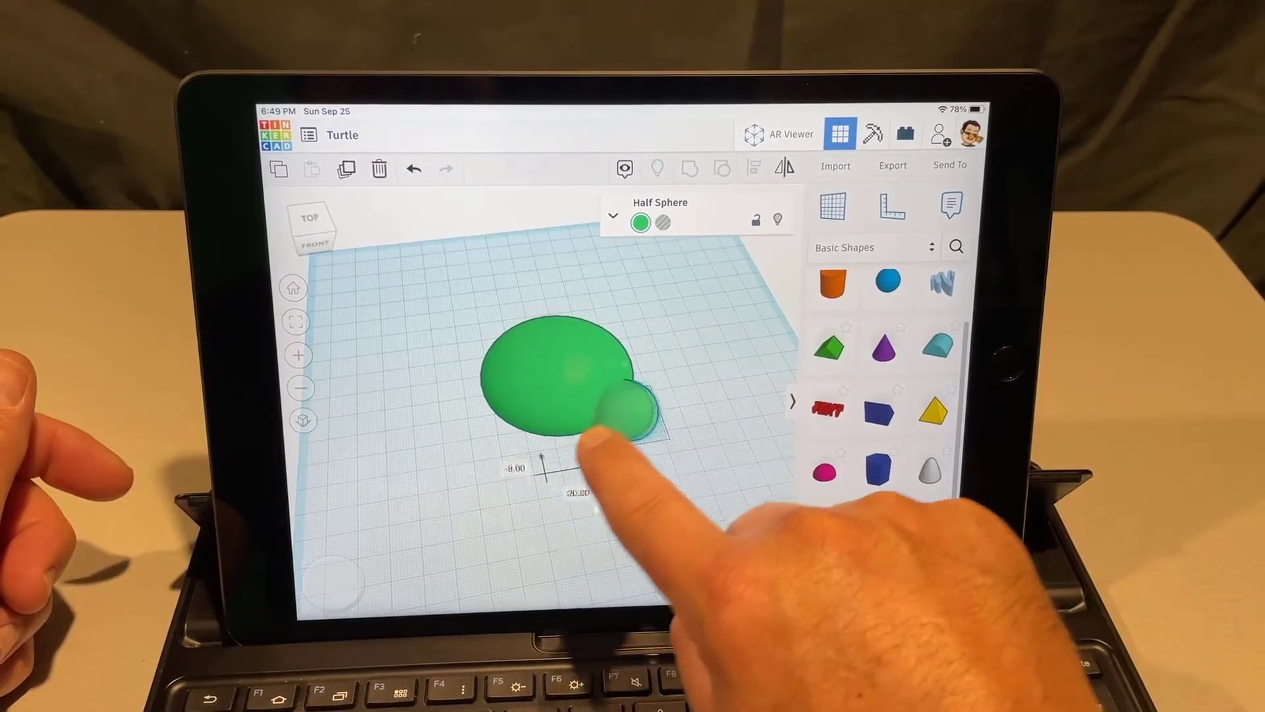
pyautogui.click(621, 411)
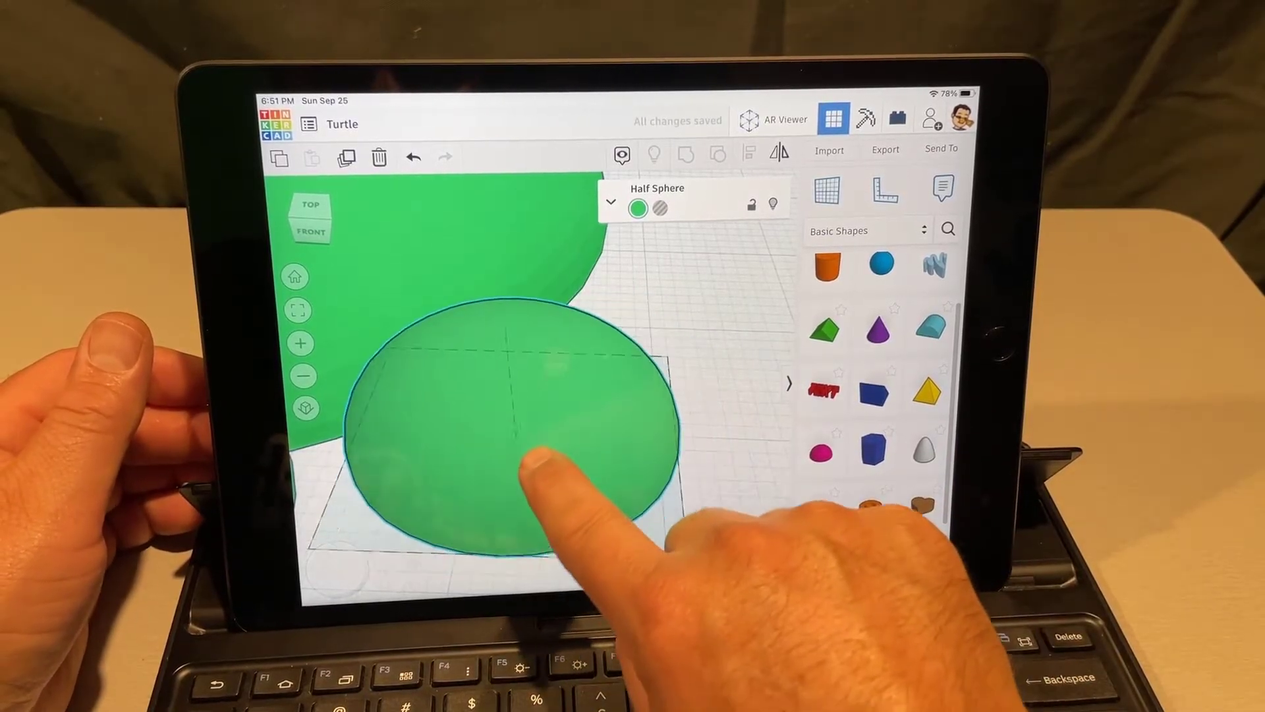
# - Select the small half sphere to resize it and tuck it under the shell
pyautogui.click(500, 436)
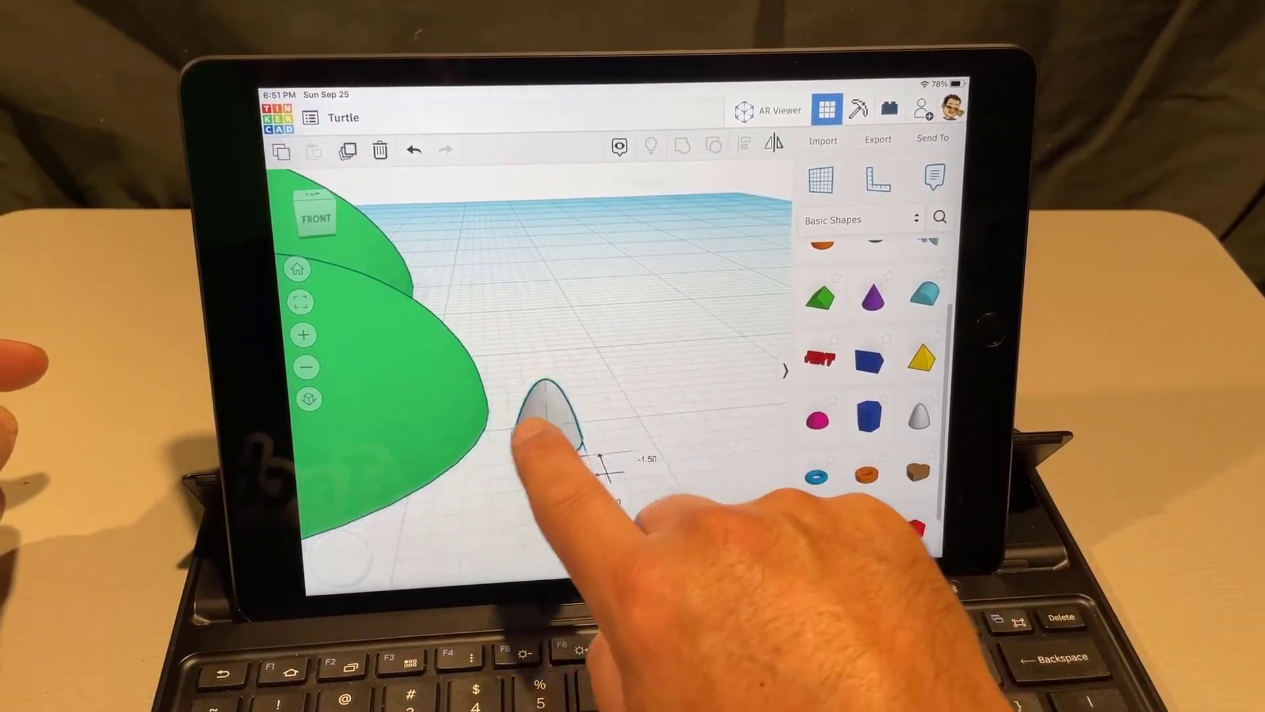
# - Arrange three white paraboloid toenails along the foot's front edge, then select foot and nails
pyautogui.click(540, 420)
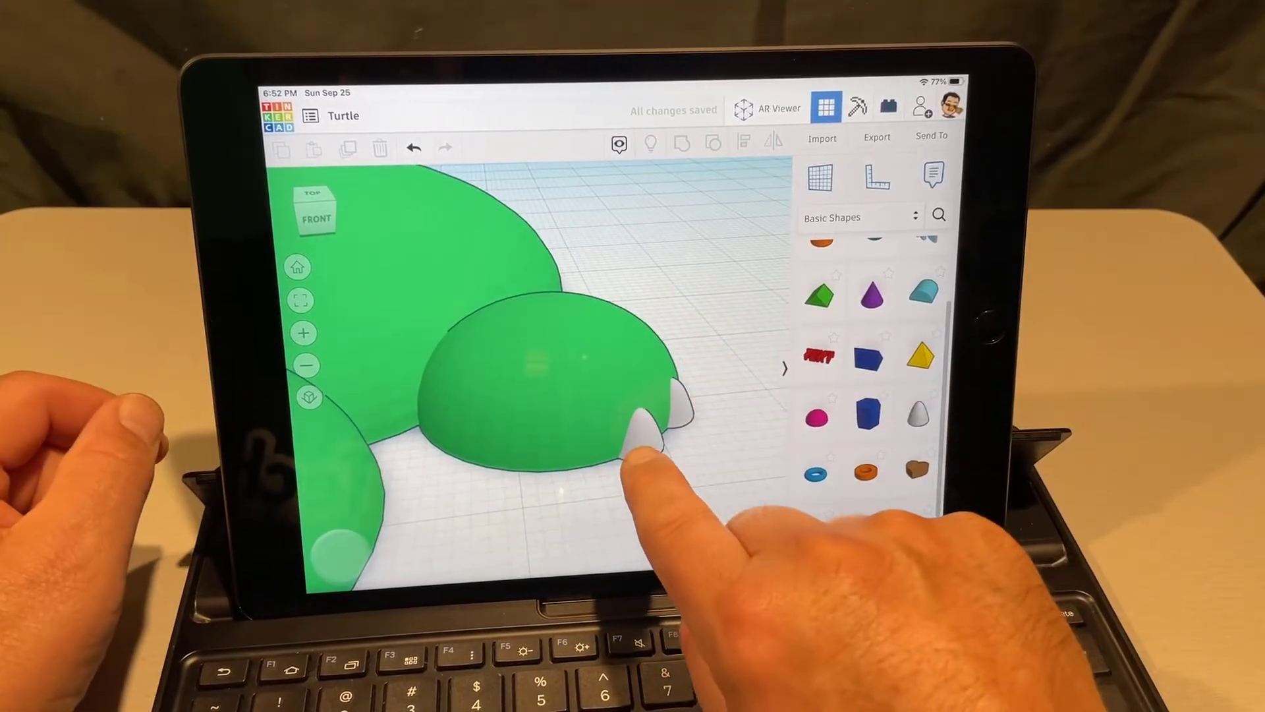
pyautogui.click(637, 435)
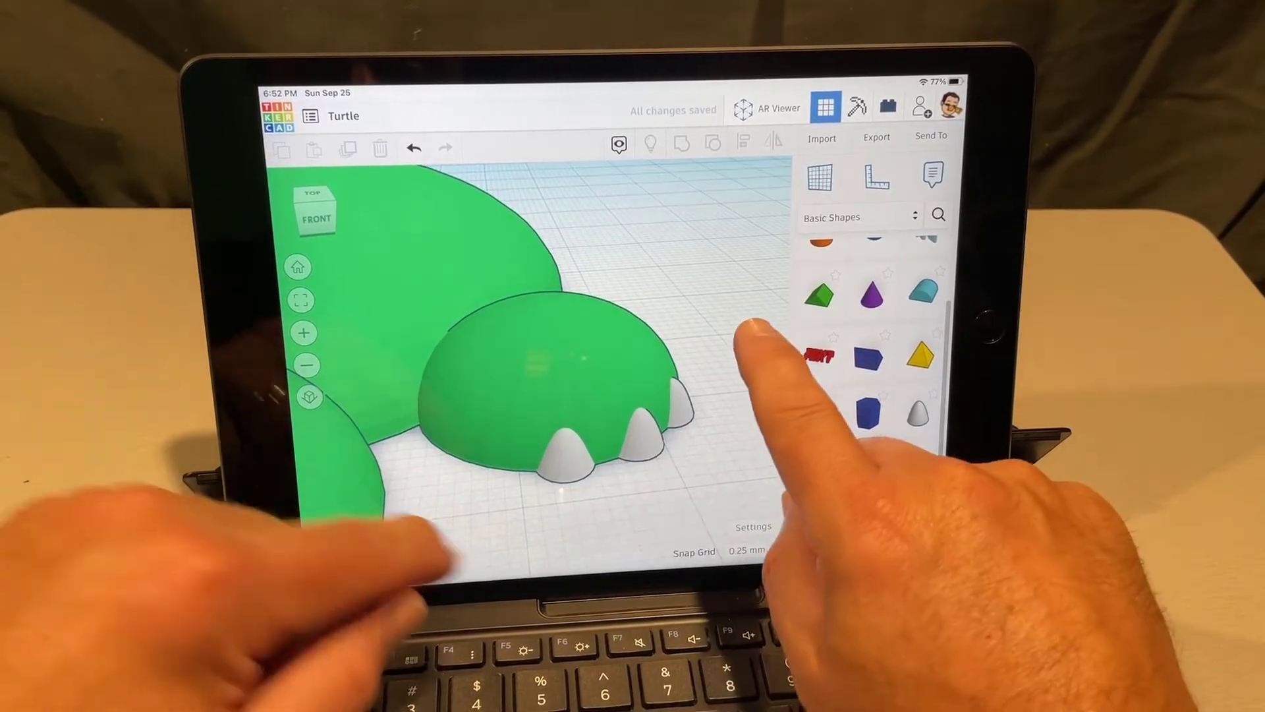
pyautogui.scroll(-3)
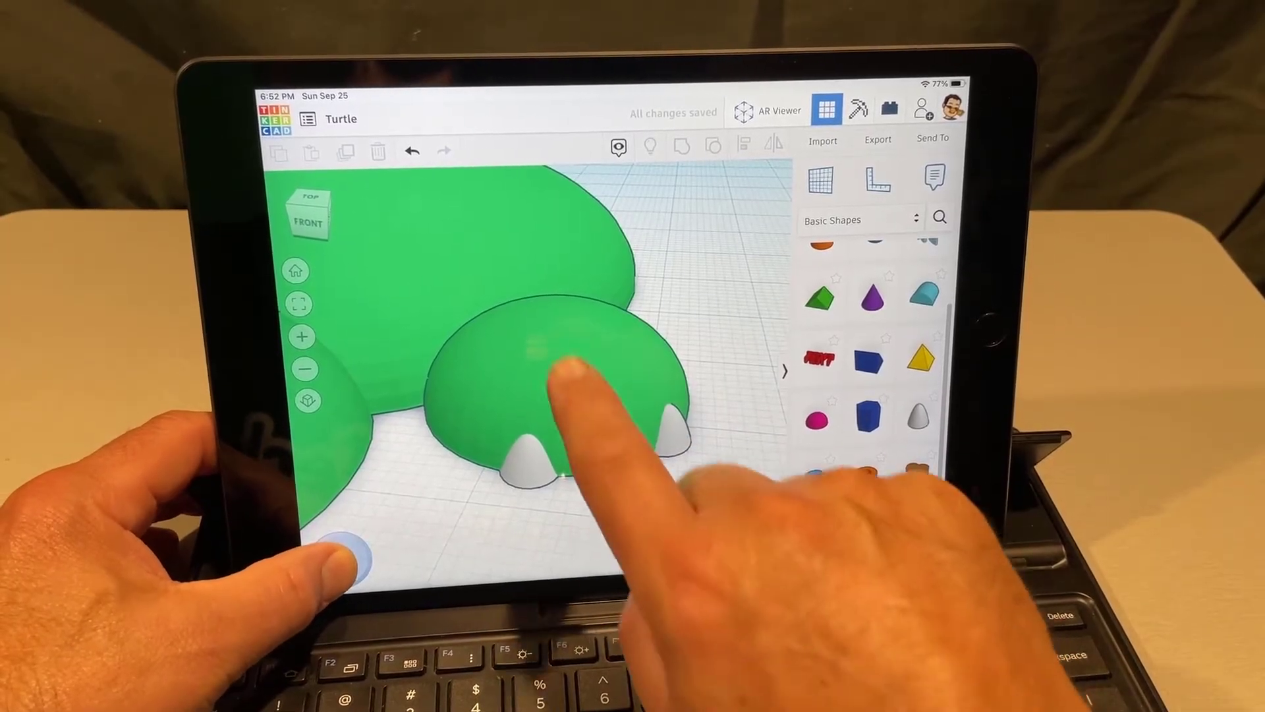
pyautogui.click(557, 380)
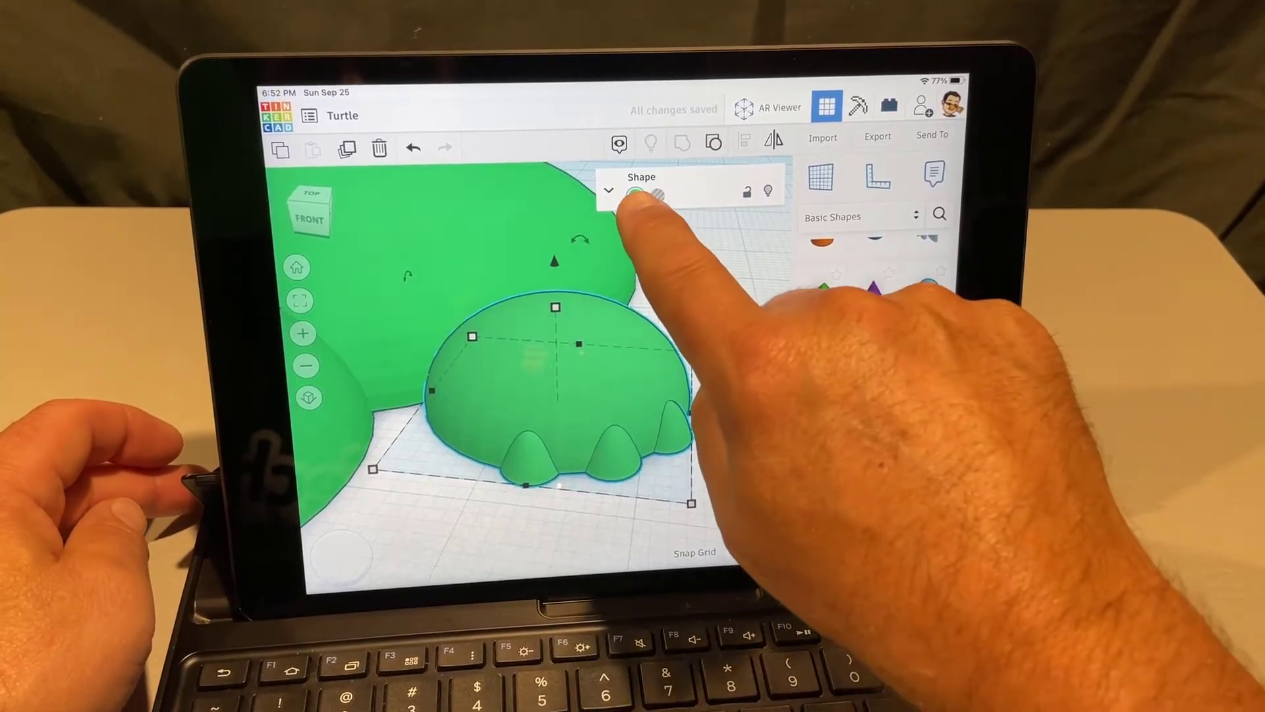
# - Set the grouped foot and toenails to Multicolor so green and white remain
pyautogui.click(637, 194)
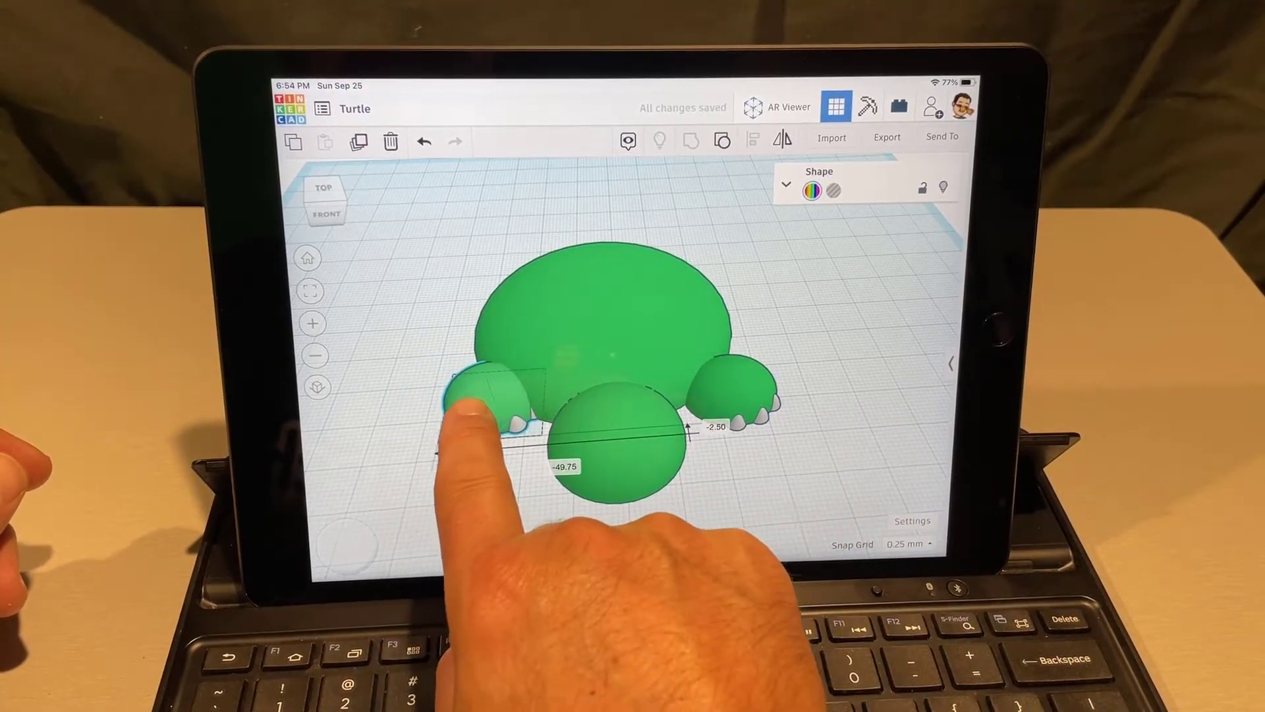
# - Position the left and right clawed feet on either side of the shell
pyautogui.click(488, 395)
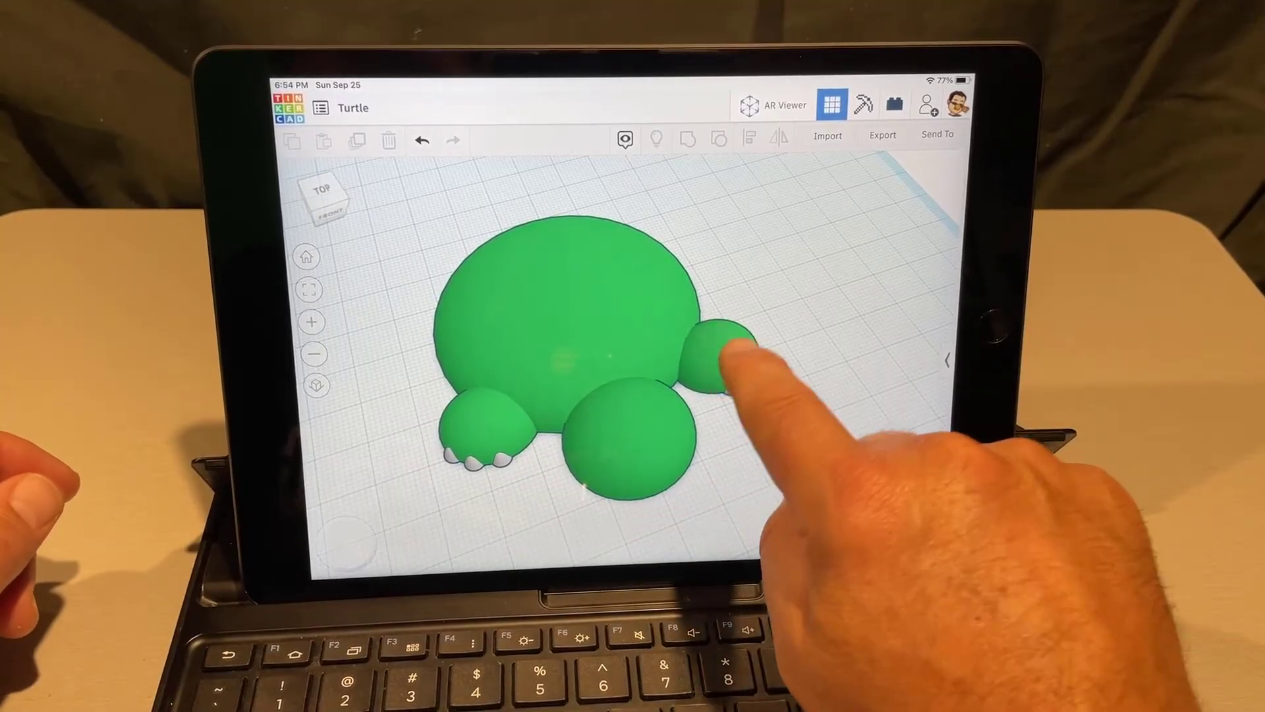
pyautogui.click(725, 355)
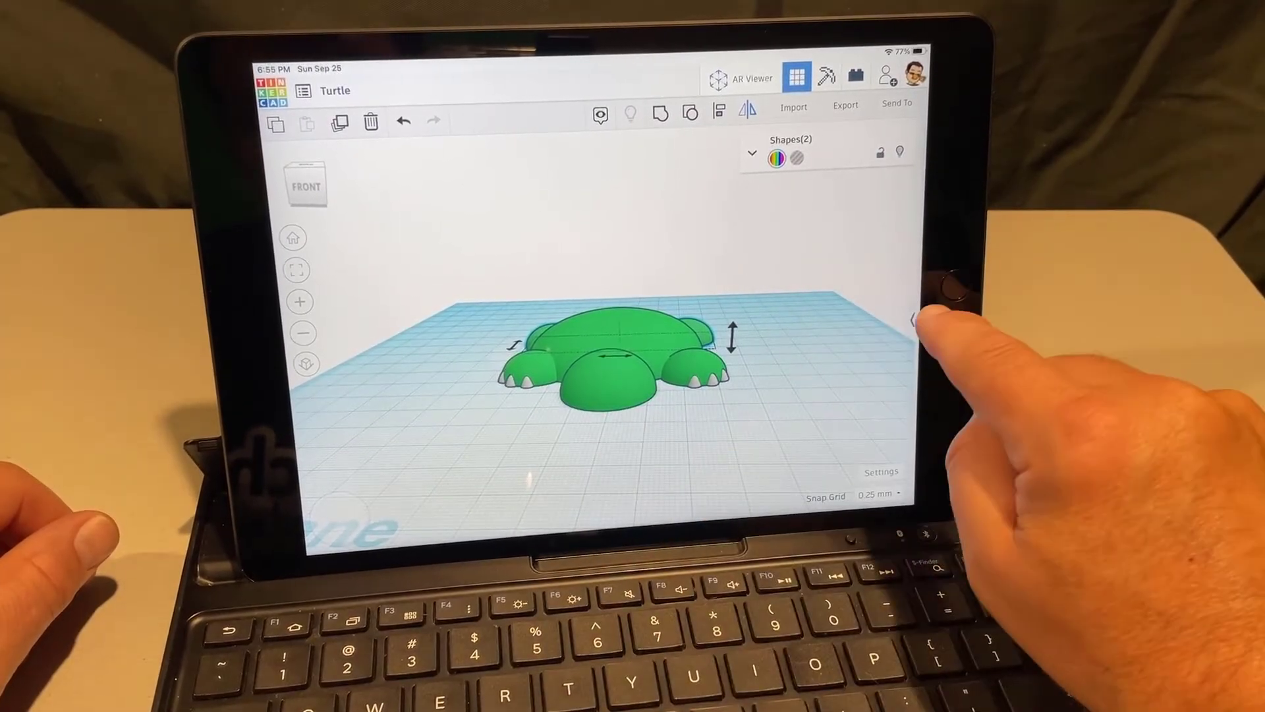
# - Copy both feet to the back of the shell and bring back the Shapes library
pyautogui.click(797, 76)
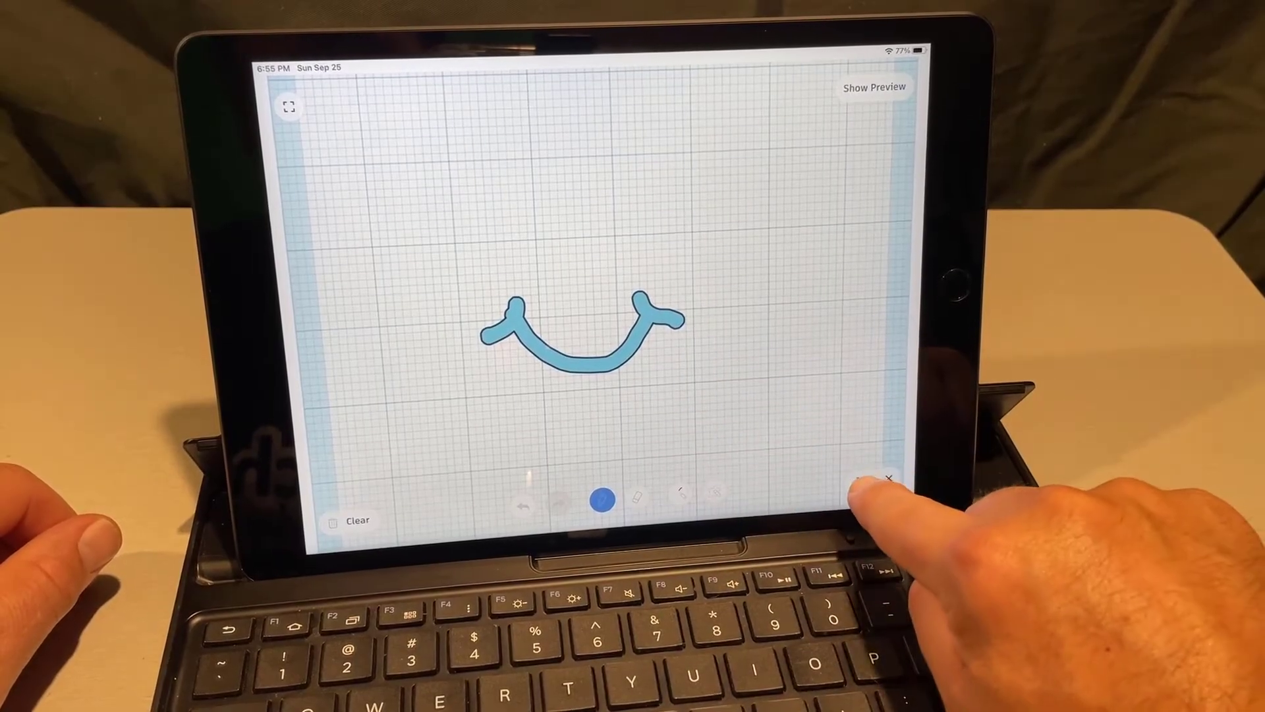
# - Finish the Scribble smile curve with Done
pyautogui.click(887, 478)
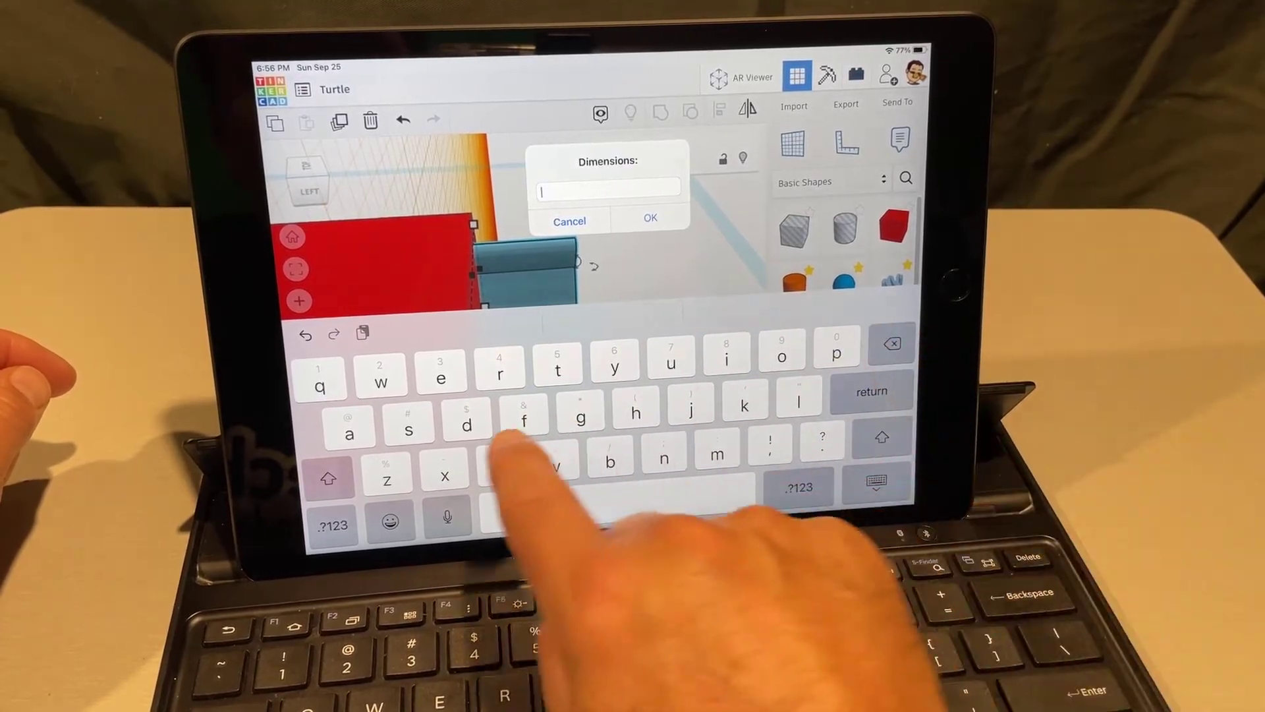
# - Set the smile shape's dimension to 2 and select it for standing upright
pyautogui.write('2')
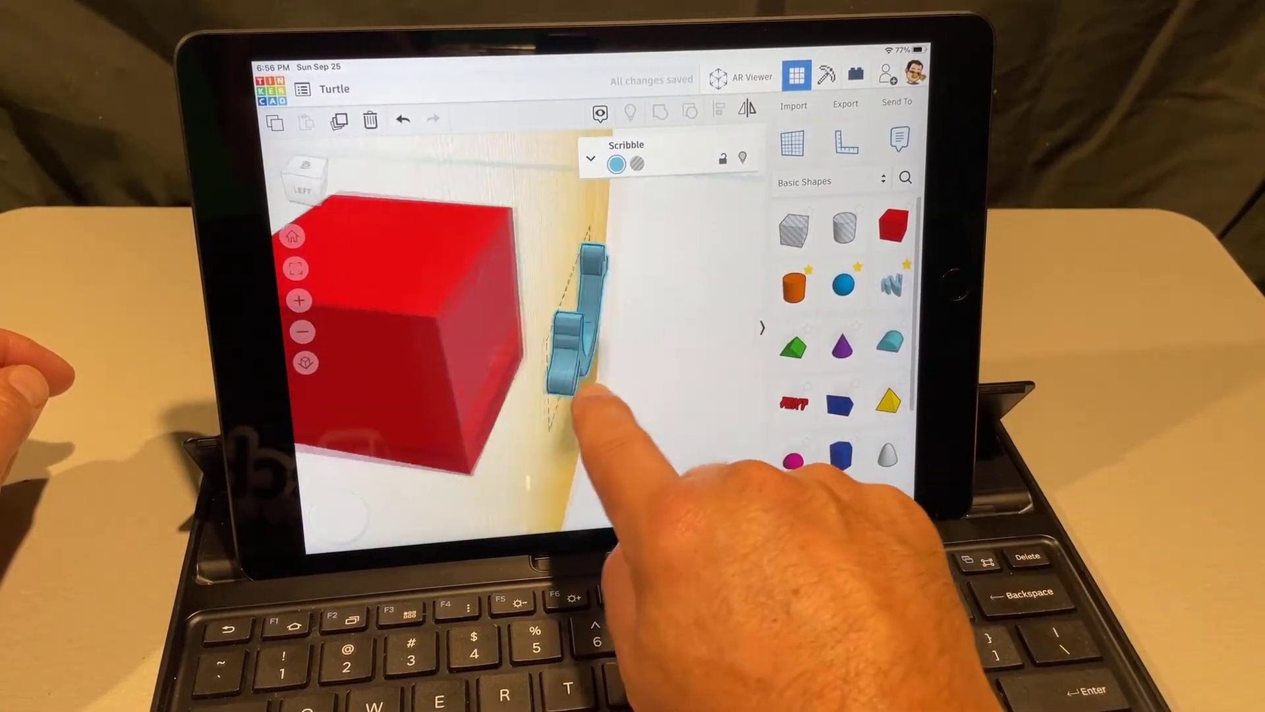
pyautogui.click(616, 163)
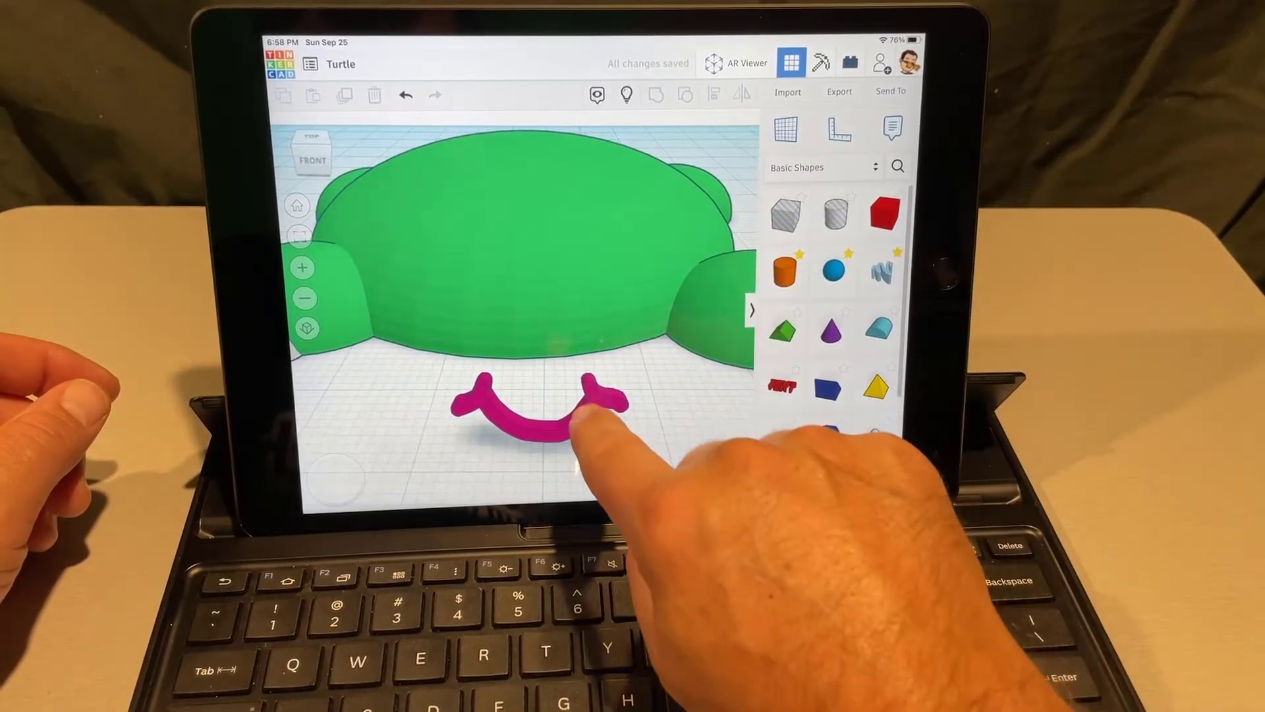
# - Move the magenta smile onto the front of the green head dome
pyautogui.click(525, 420)
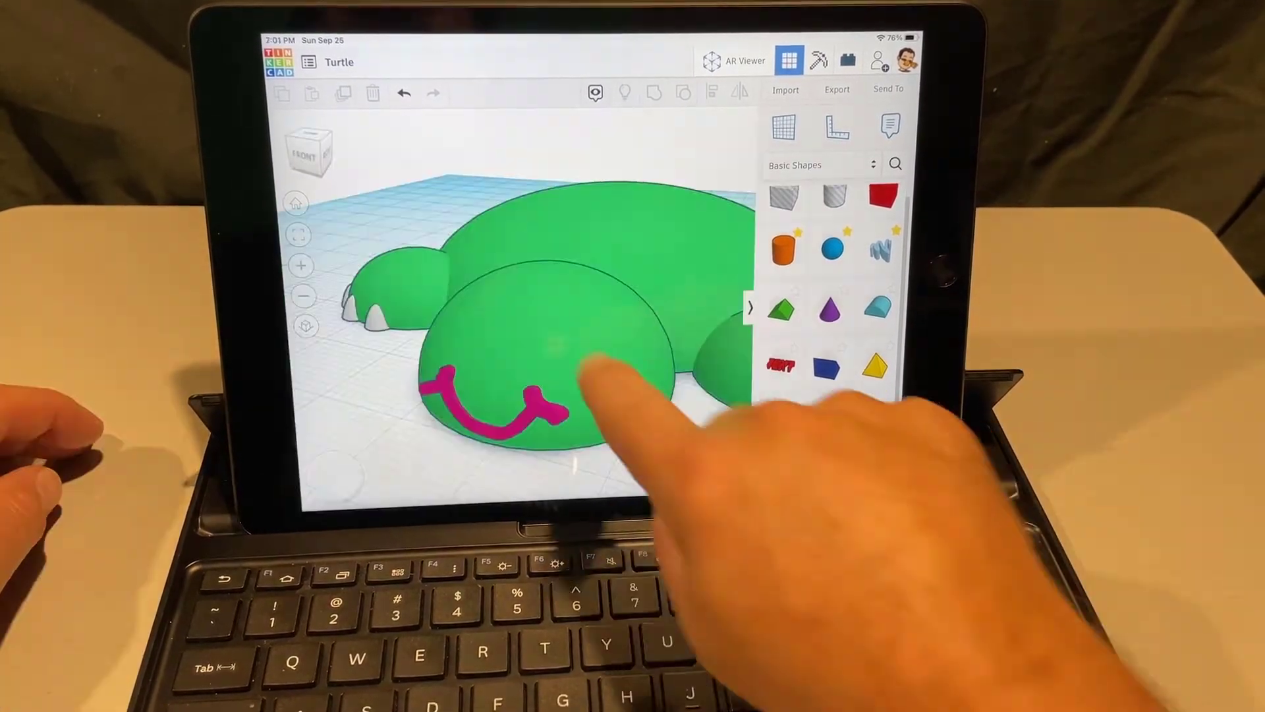
# - Select the small blue sphere at the mouth tip and hide the head dome
pyautogui.click(540, 371)
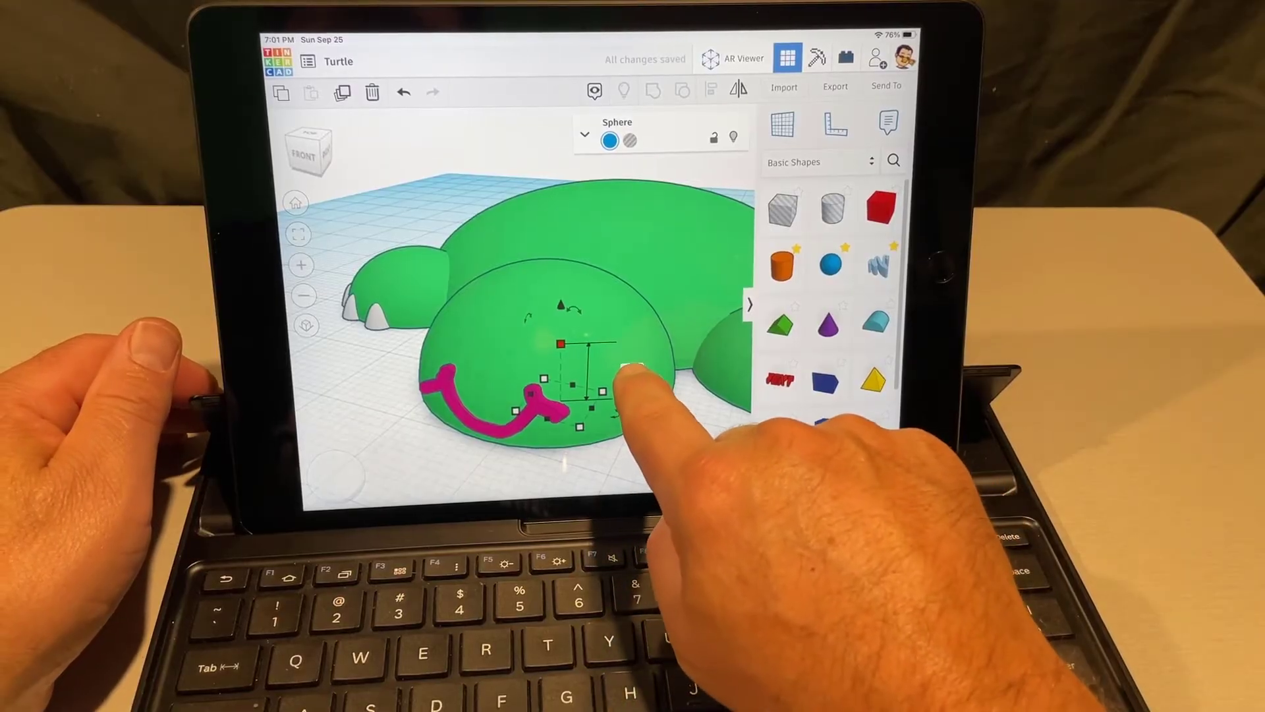
pyautogui.click(618, 395)
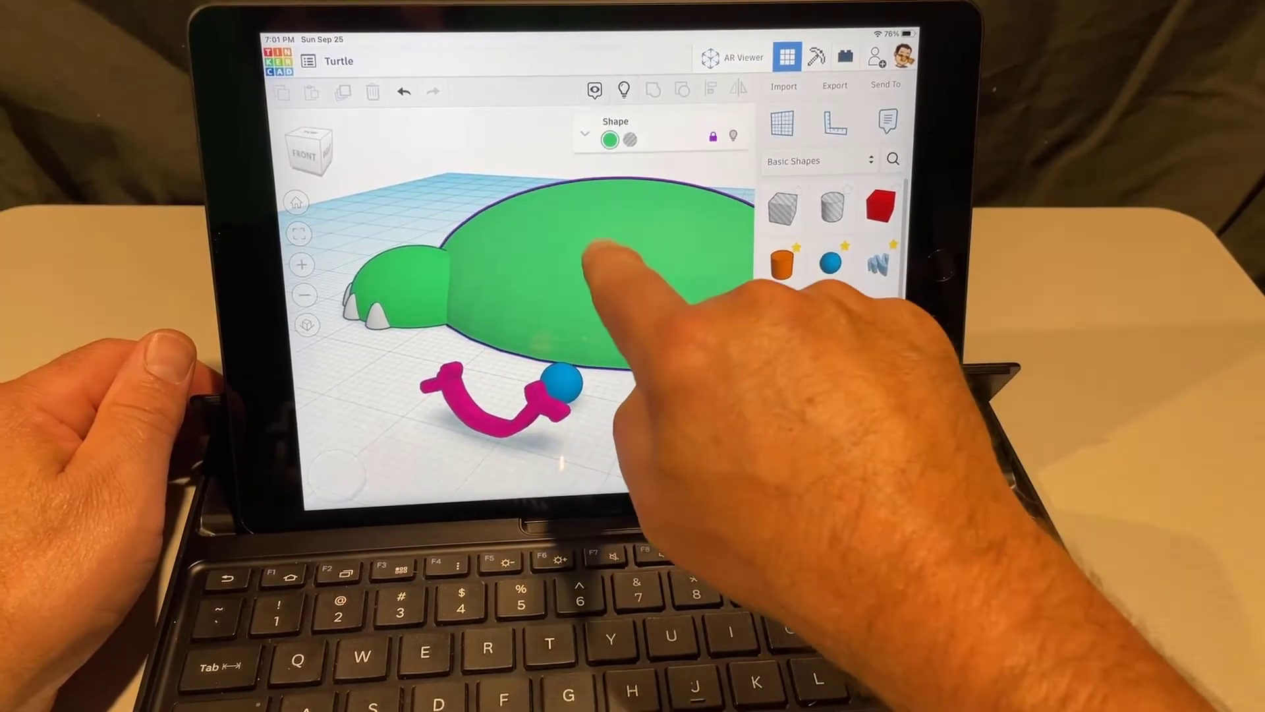
# - Place the blue sphere on the turtle's head as an eye
pyautogui.click(593, 388)
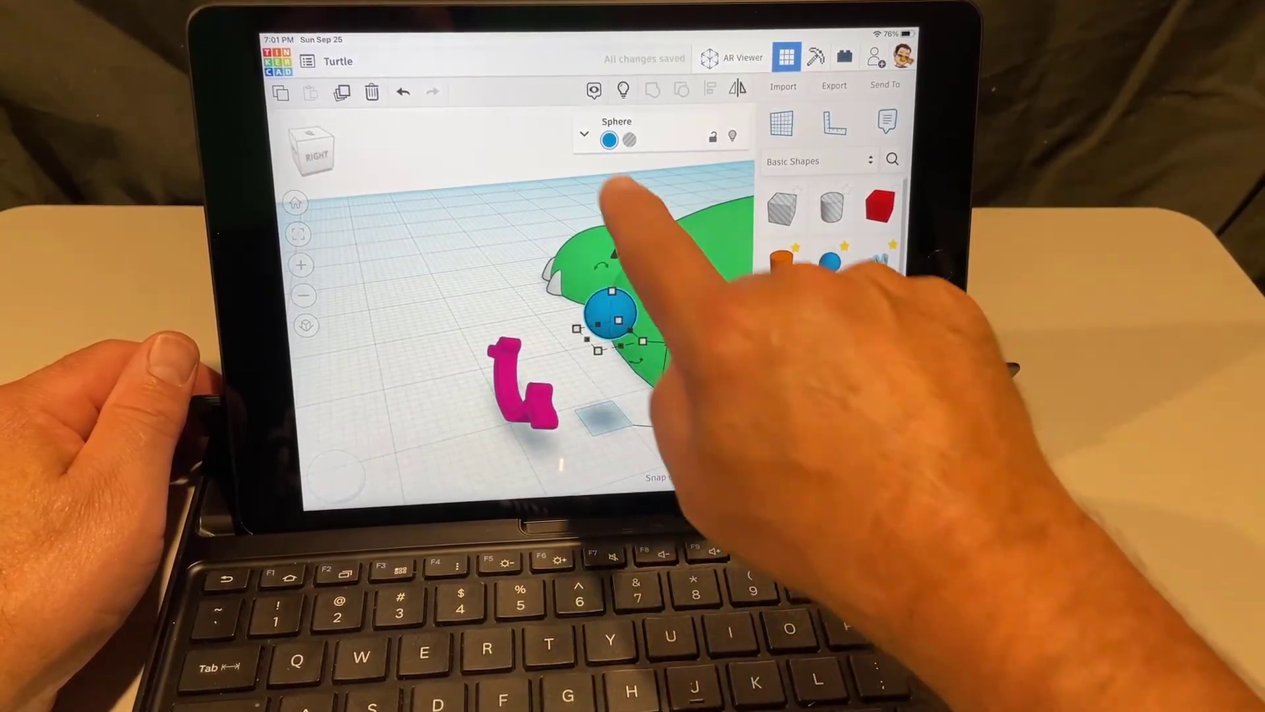
pyautogui.click(610, 139)
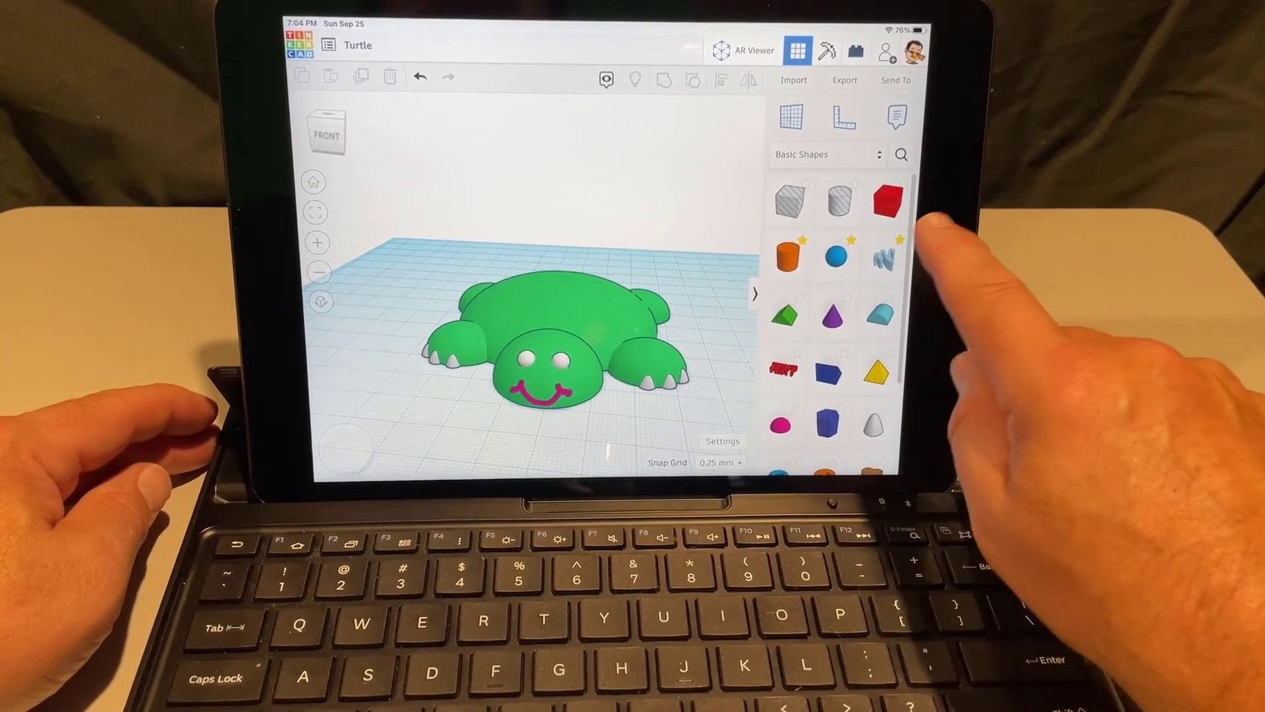
# - Switch to the Creatures & Characters collection and step through Bodies to Faces
pyautogui.click(827, 154)
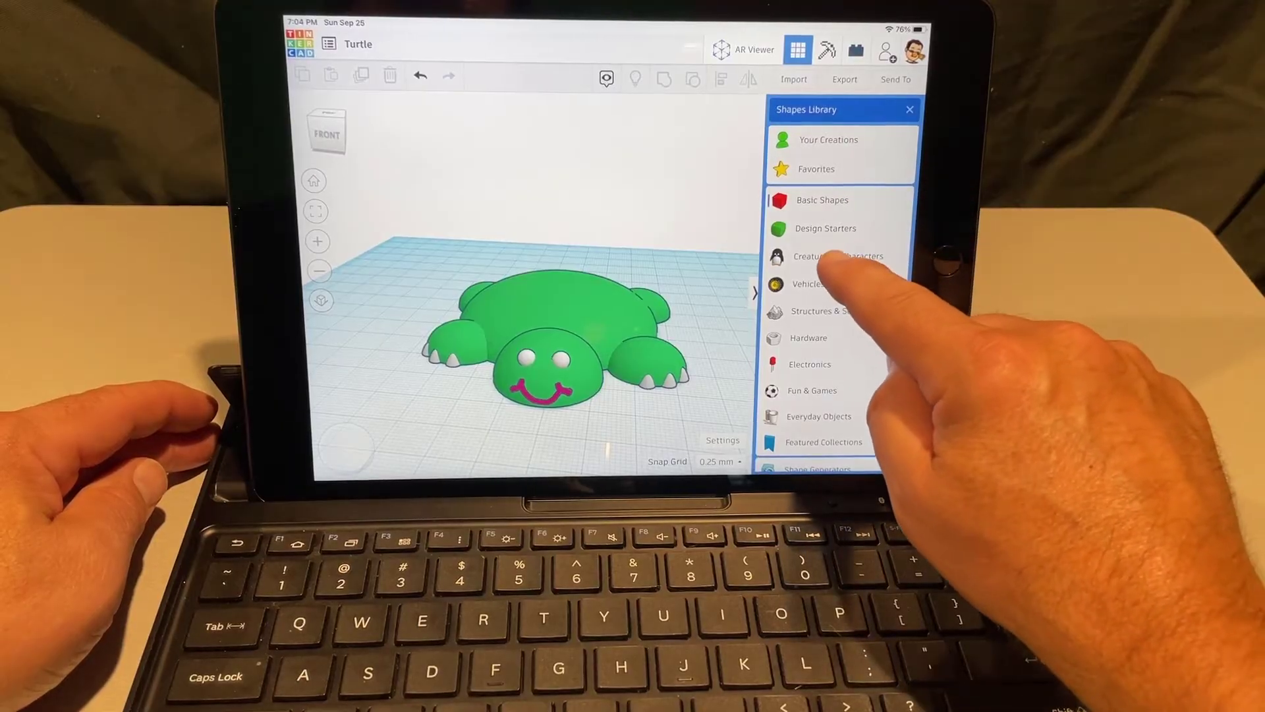
pyautogui.click(838, 255)
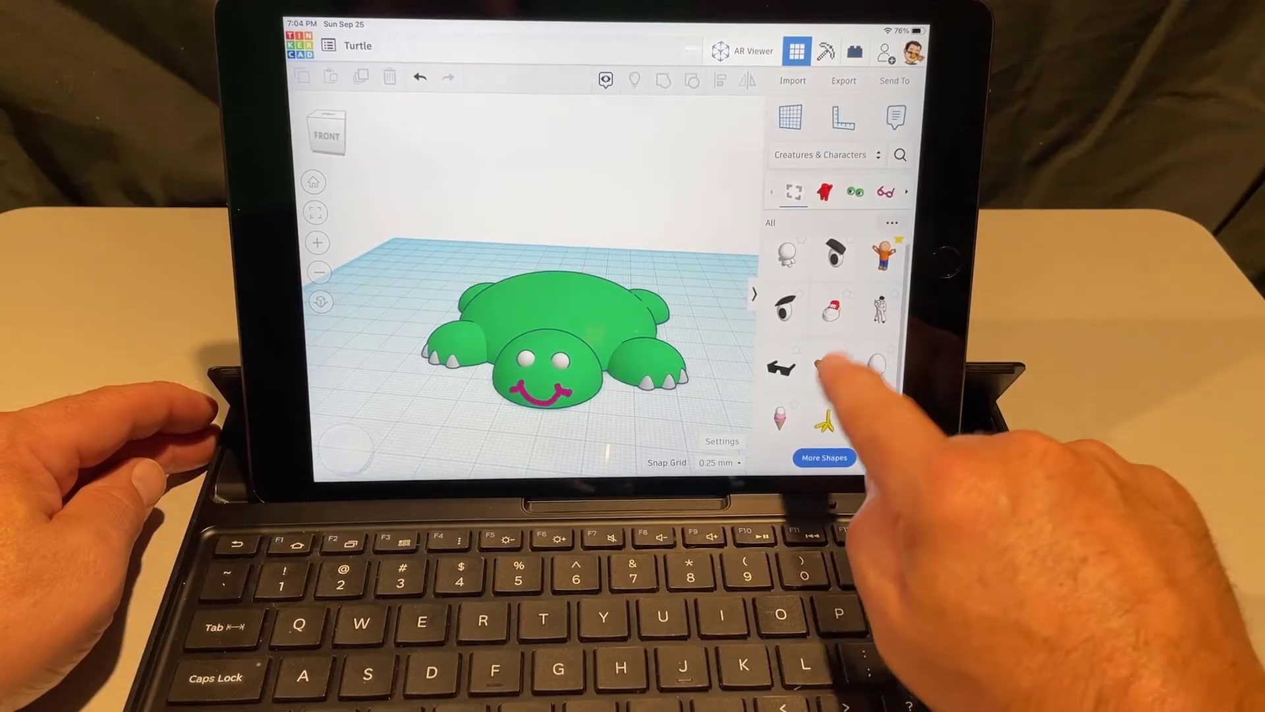
pyautogui.click(825, 191)
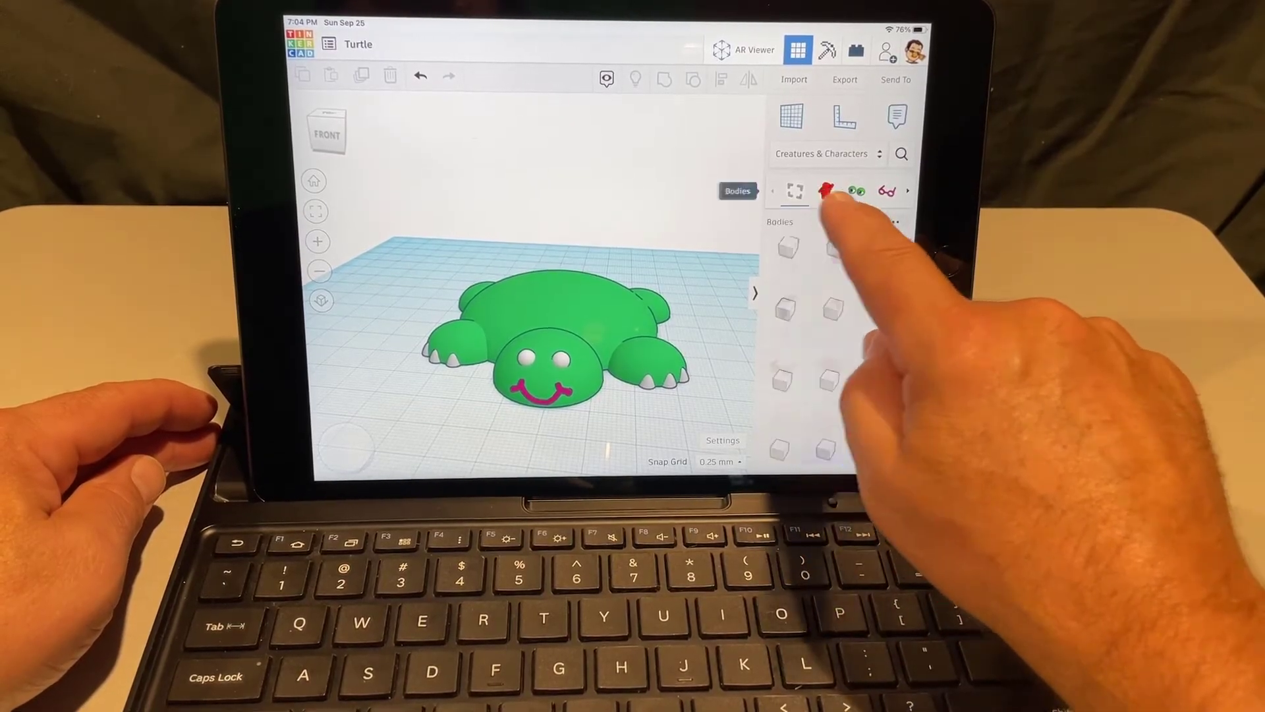
pyautogui.click(824, 191)
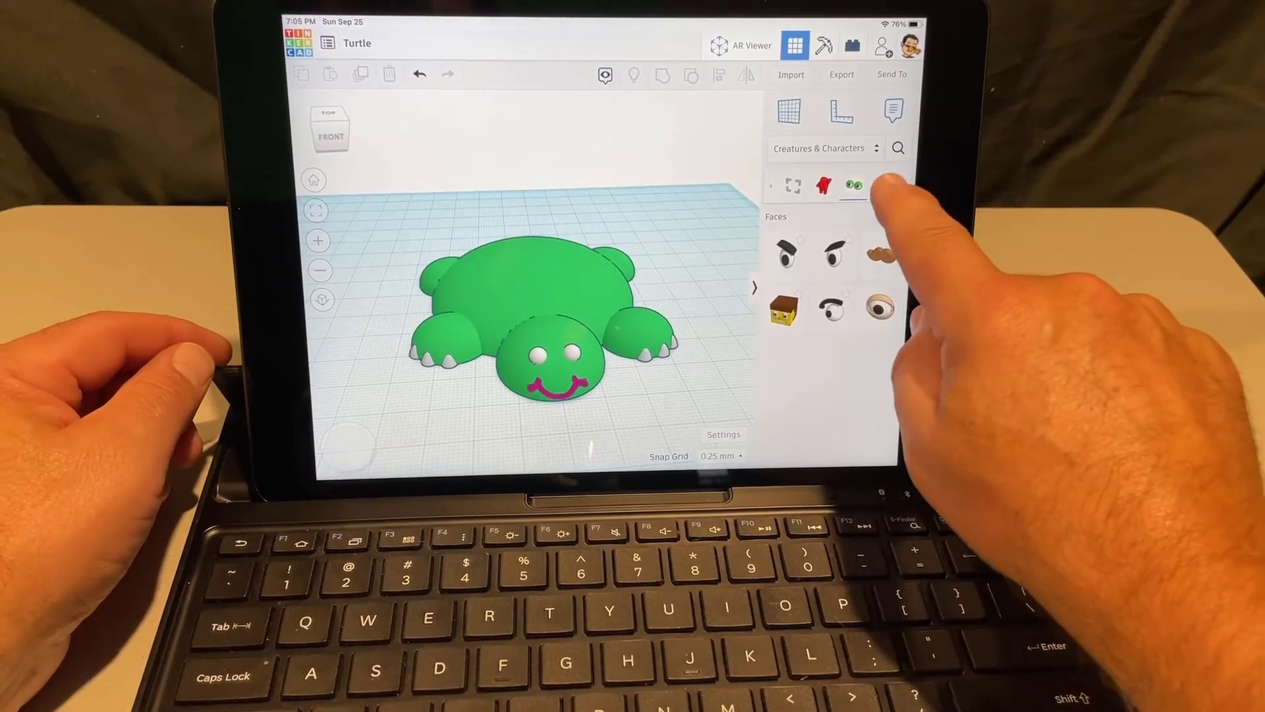
pyautogui.click(885, 186)
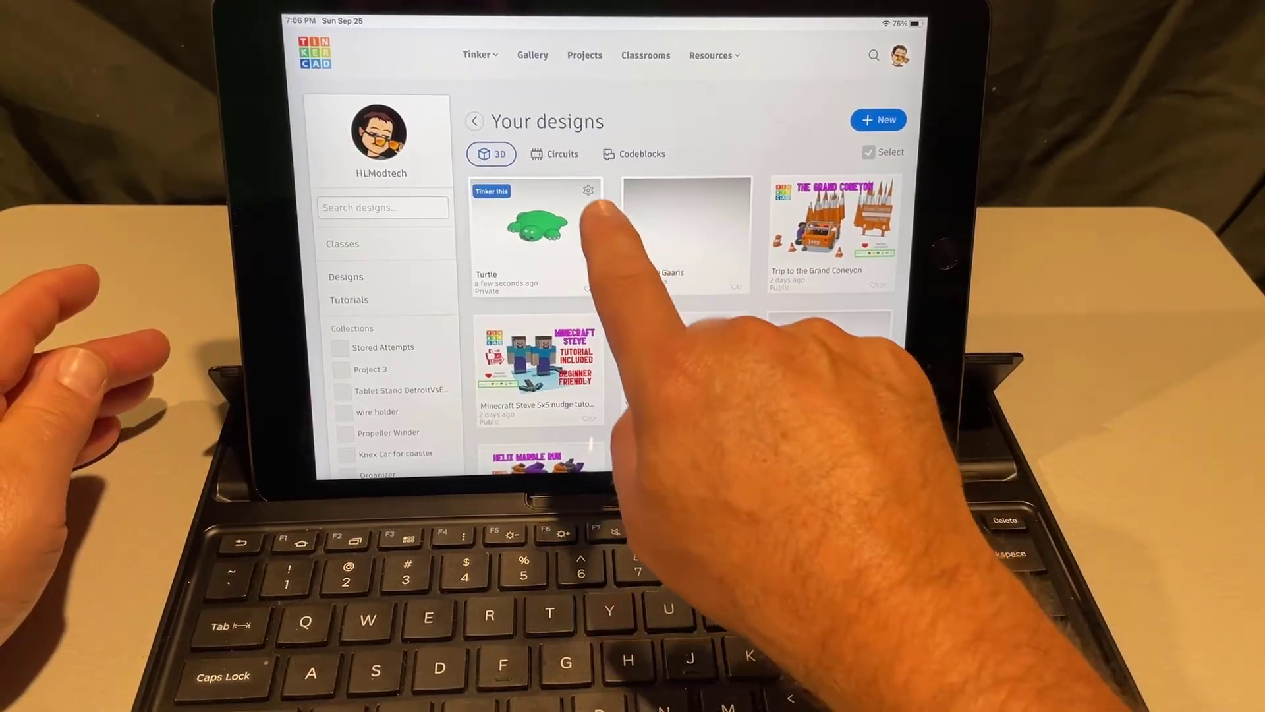
# - Make the Turtle design Public with a Turtle tag and Attribution-NoDerivs license
pyautogui.click(587, 191)
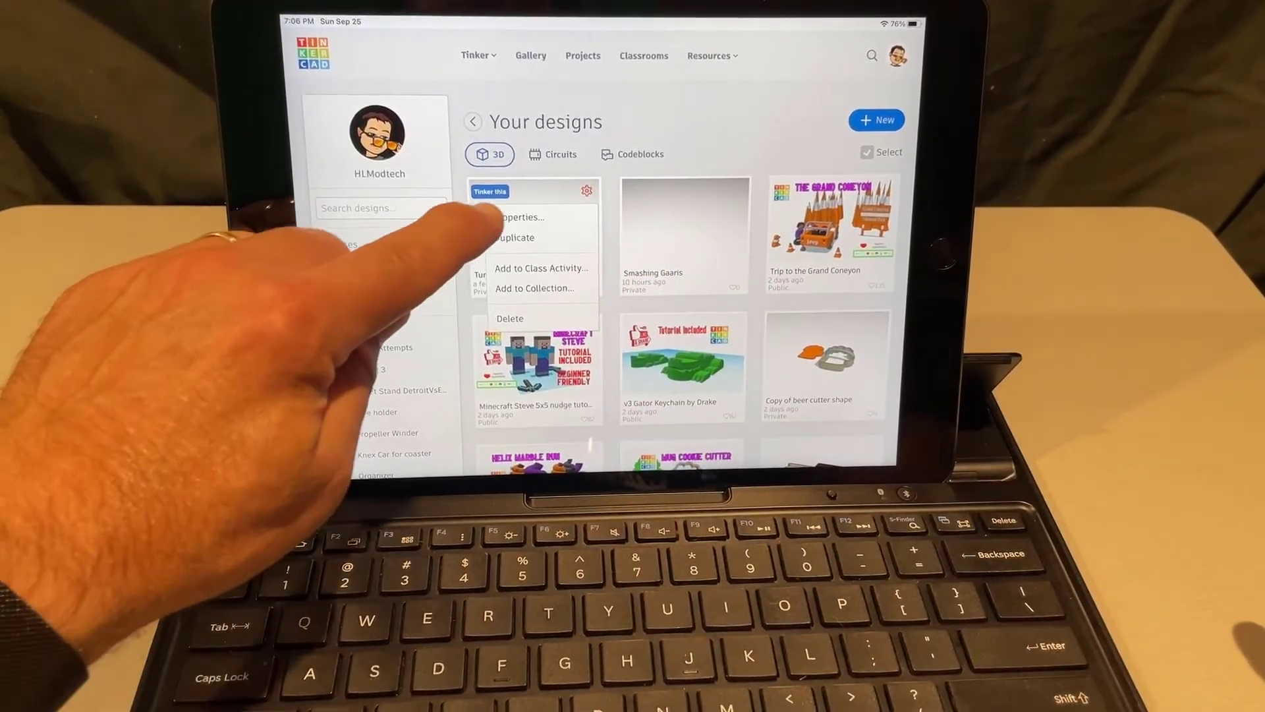
pyautogui.click(517, 217)
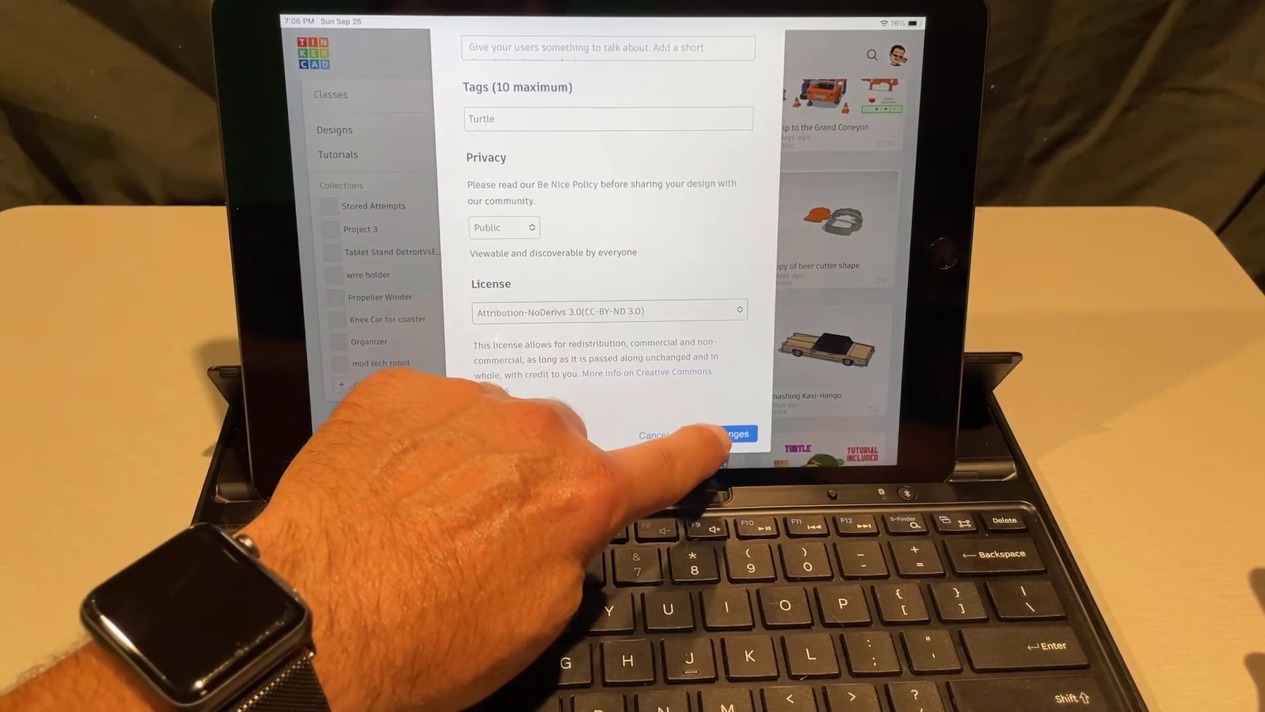
pyautogui.click(726, 434)
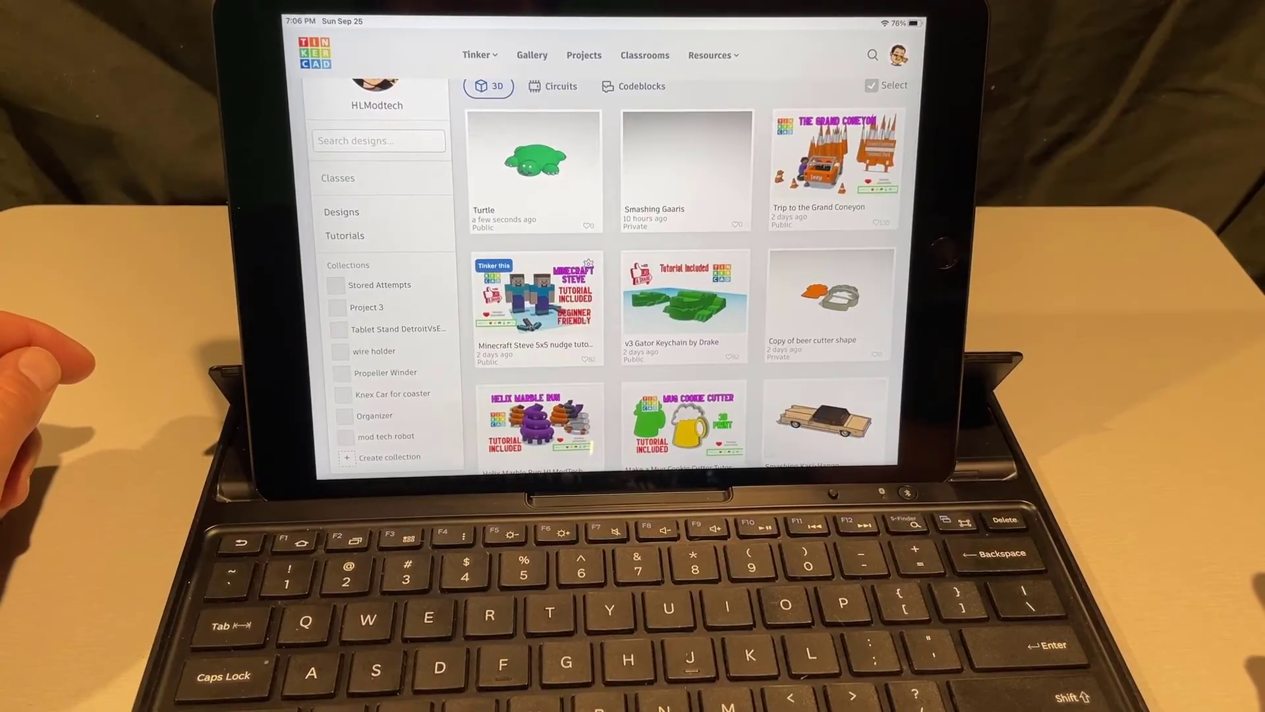
# - View the Turtle design's shared page, then close it
pyautogui.click(533, 161)
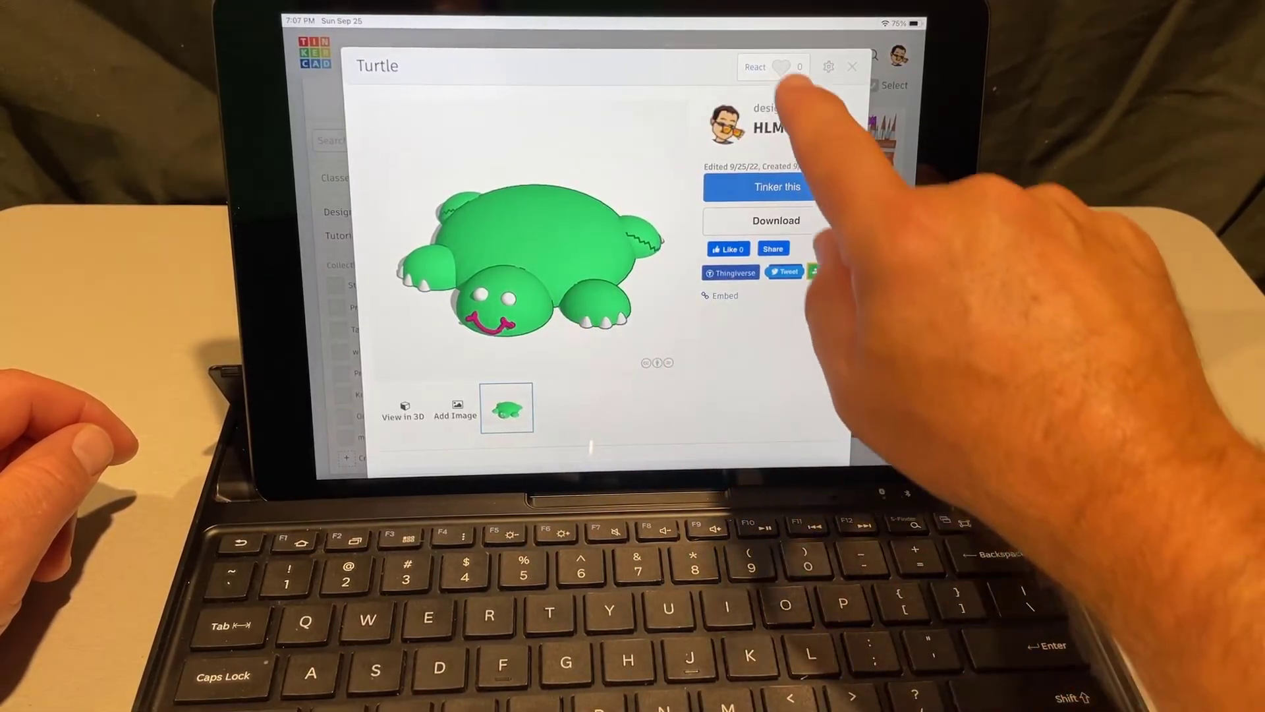
pyautogui.click(755, 66)
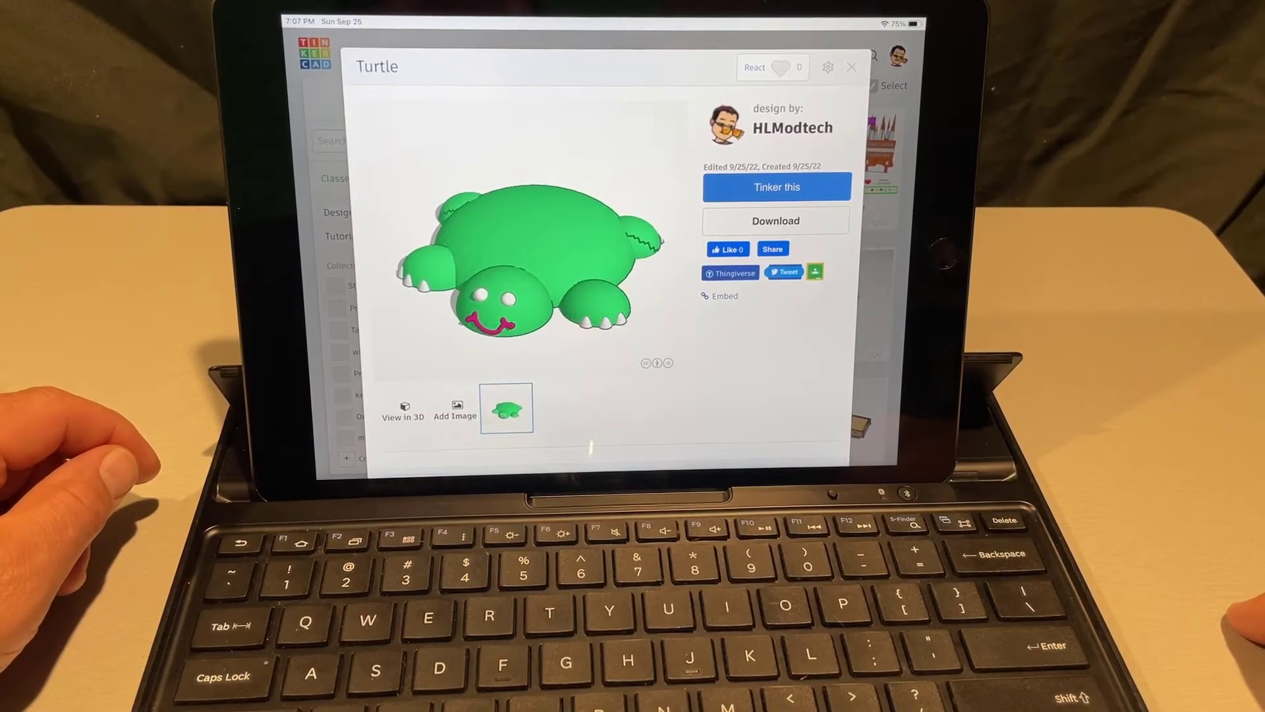
pyautogui.click(852, 66)
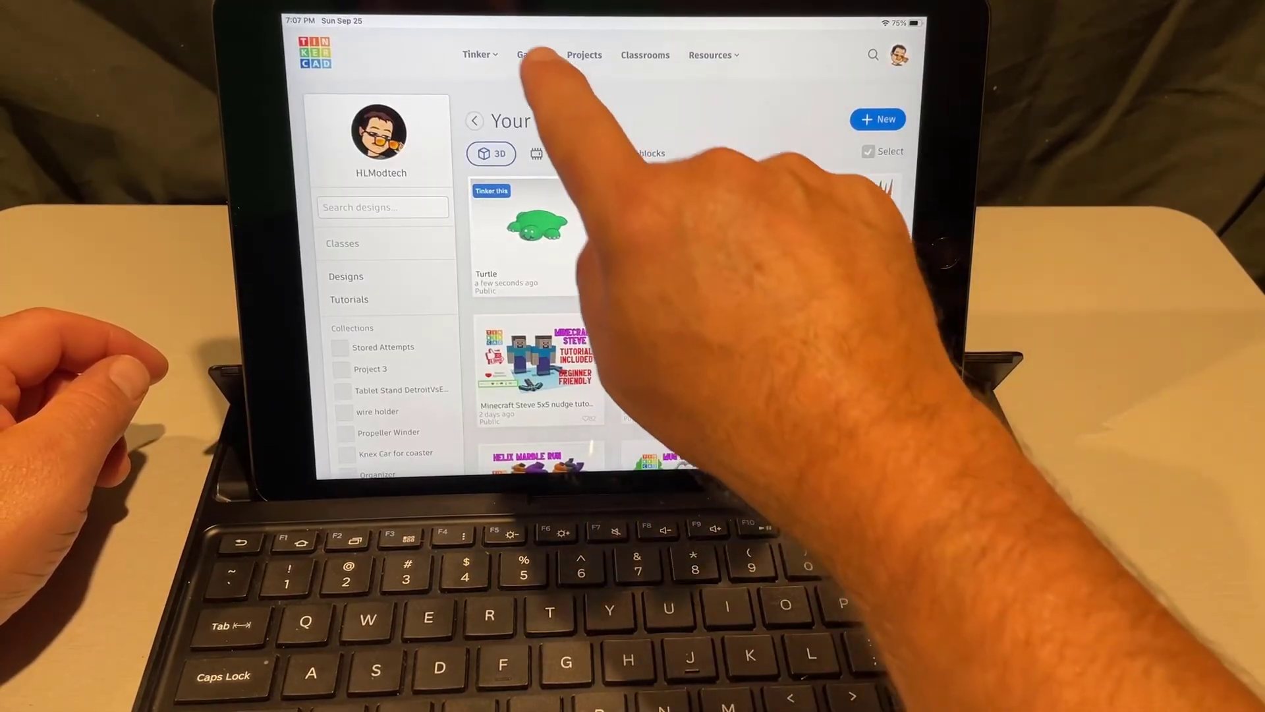
# - Browse the community gallery sorted by most recent designs
pyautogui.click(531, 54)
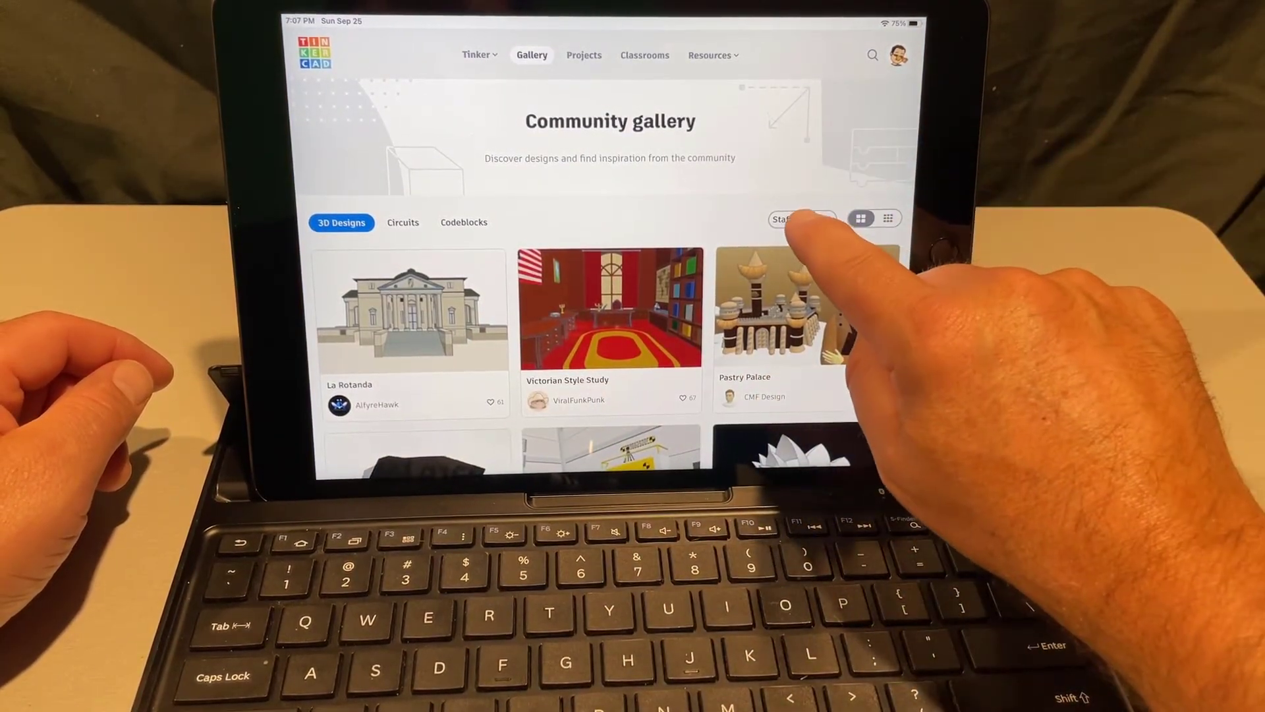
pyautogui.click(801, 219)
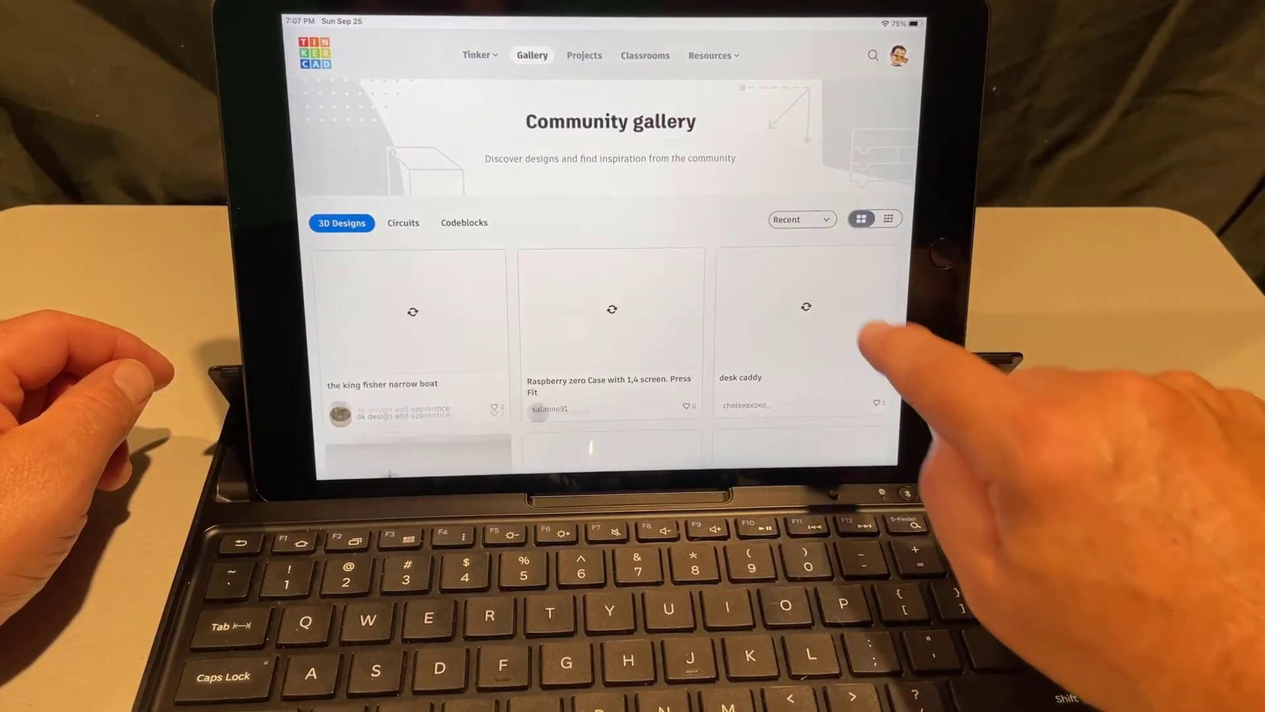
pyautogui.scroll(-3)
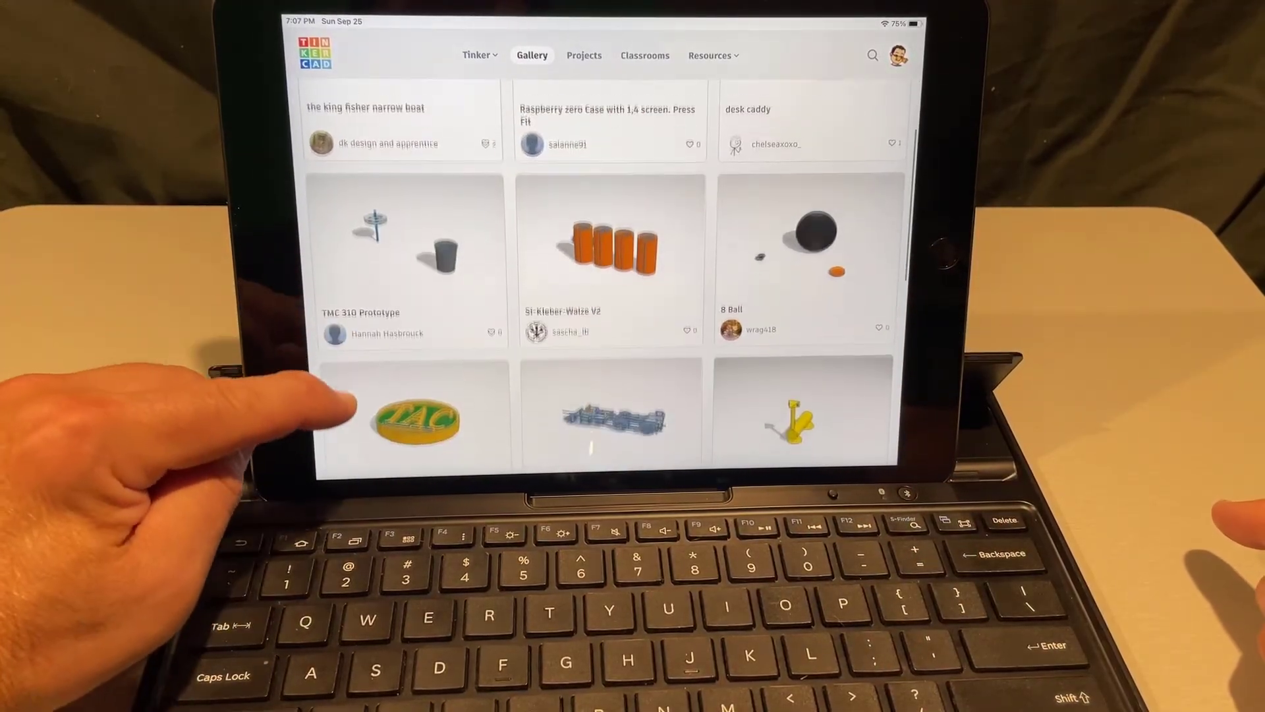
pyautogui.scroll(-3)
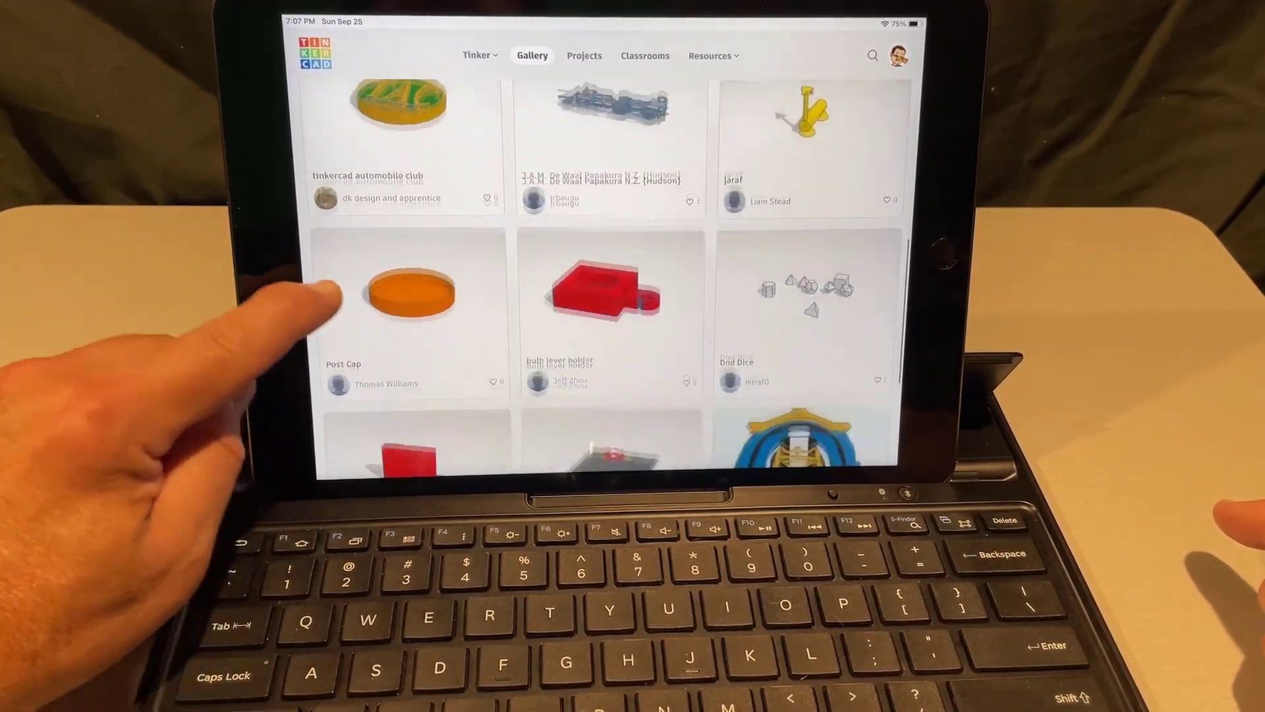
pyautogui.scroll(-3)
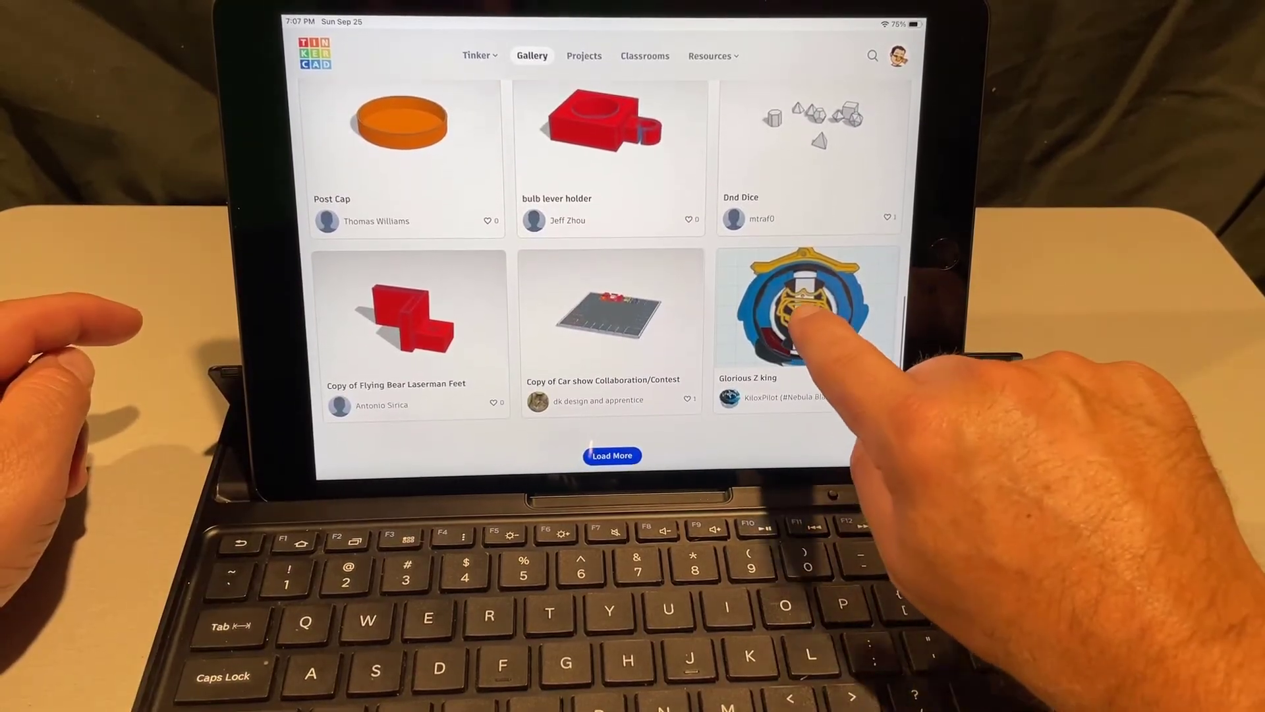
# - Open the Glorious Z king design and add a reaction to it
pyautogui.click(807, 315)
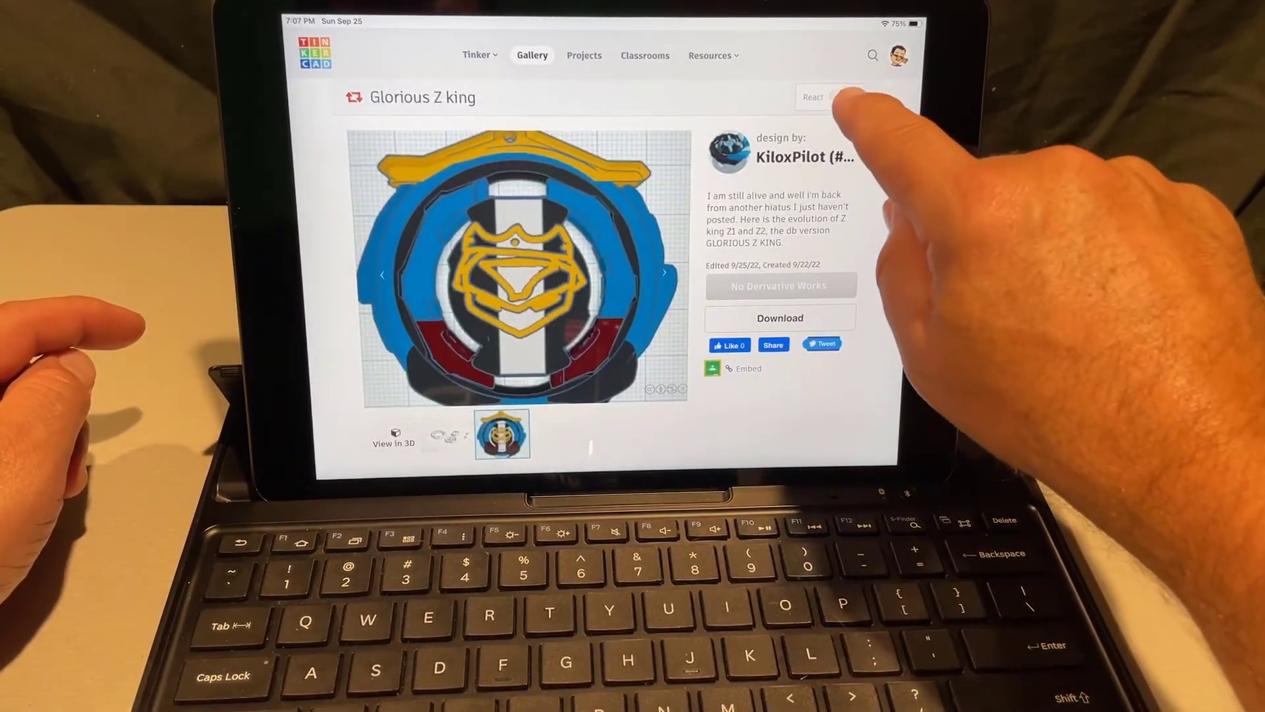
pyautogui.click(813, 97)
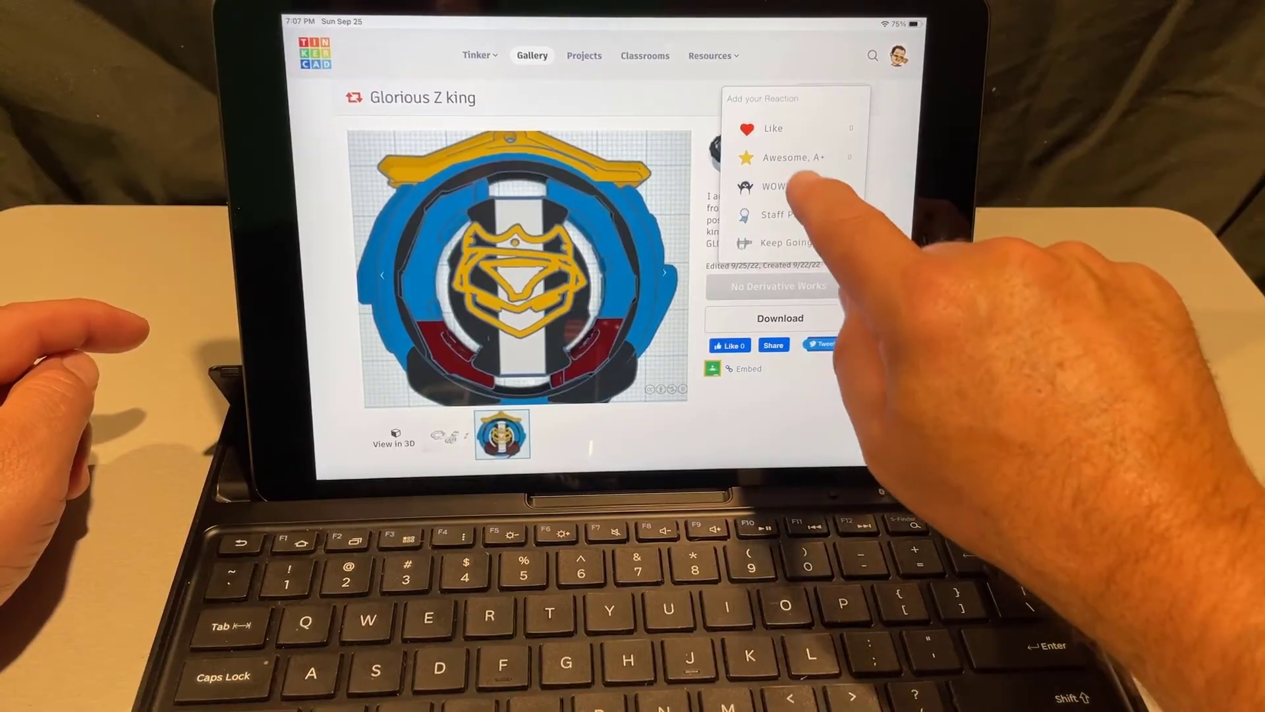
pyautogui.click(772, 186)
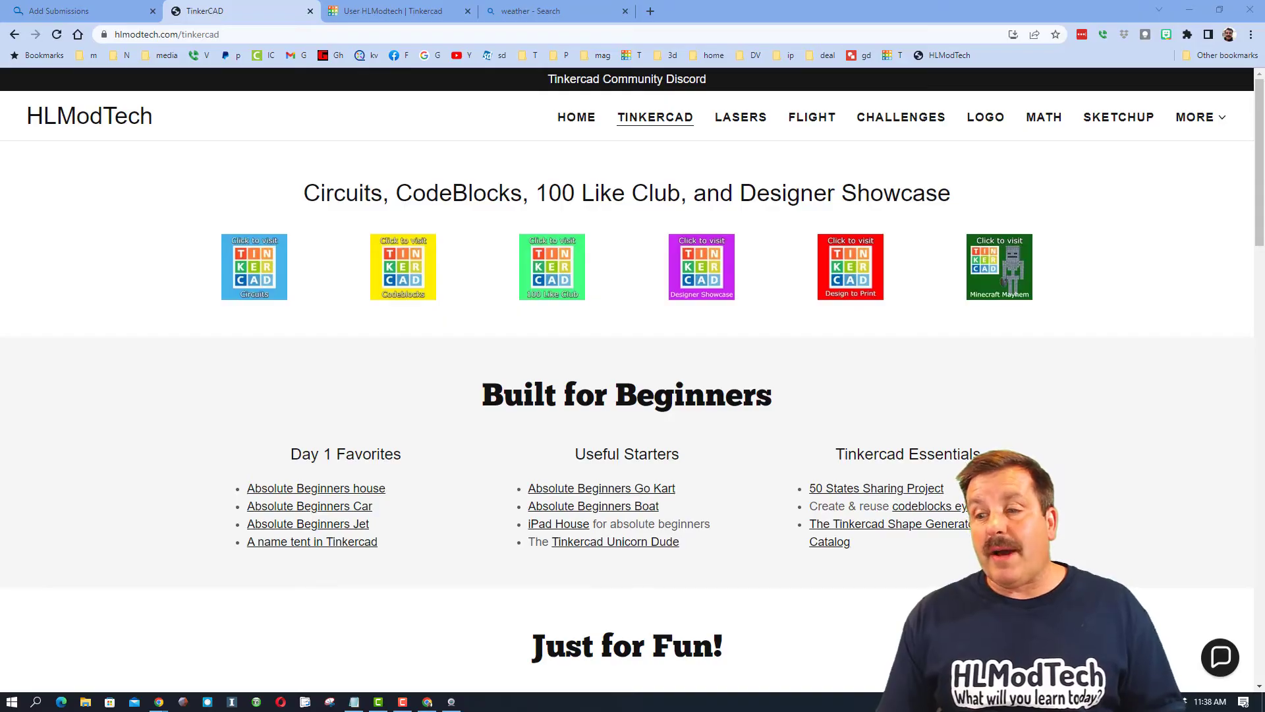
pyautogui.click(1219, 657)
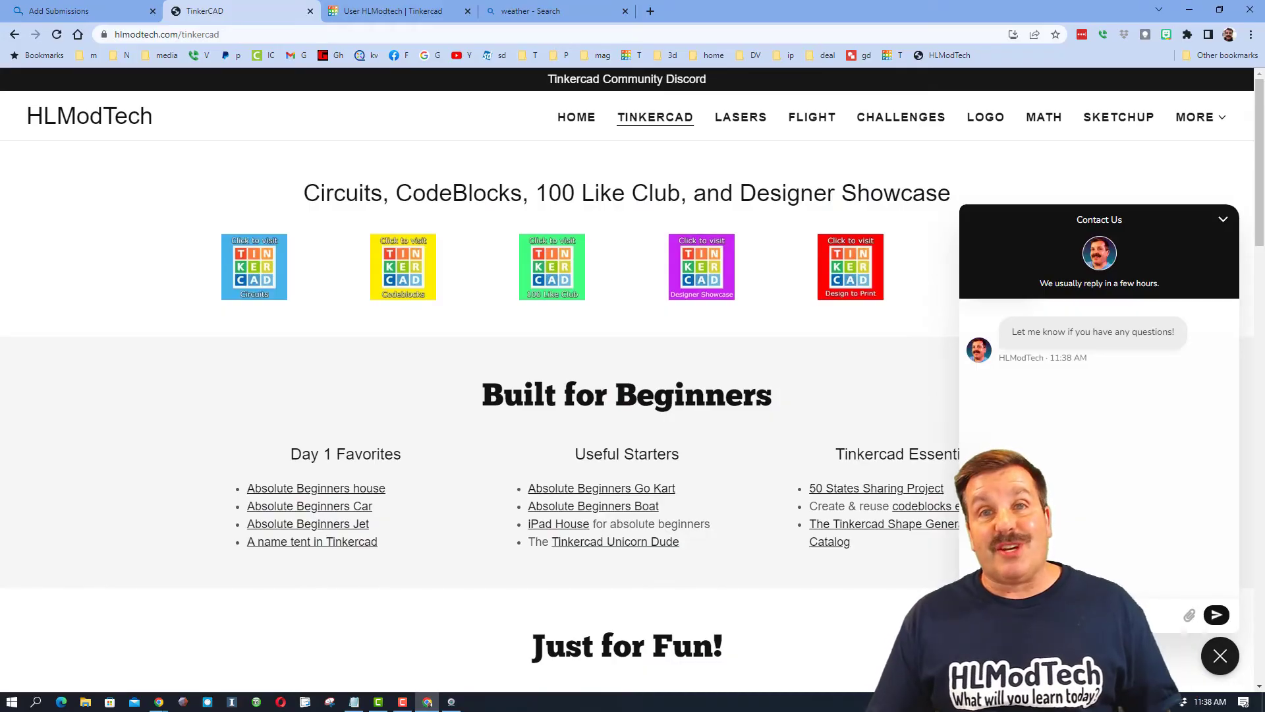
pyautogui.click(1219, 655)
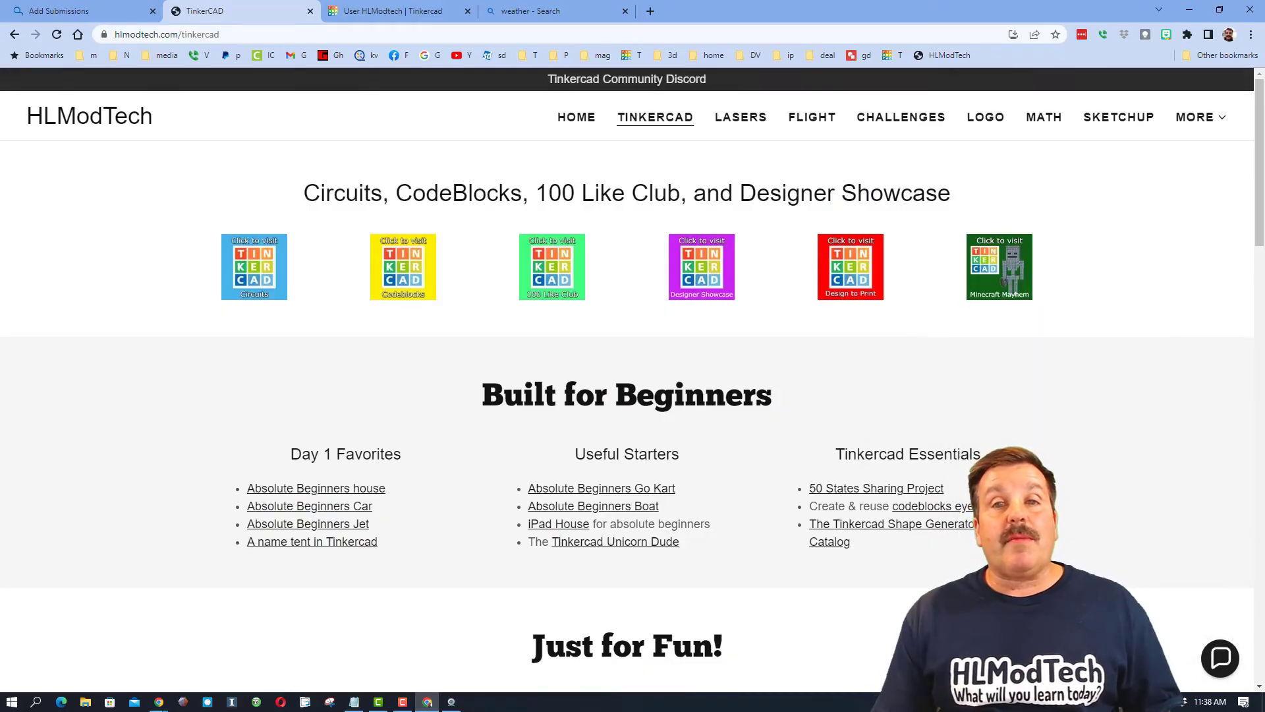